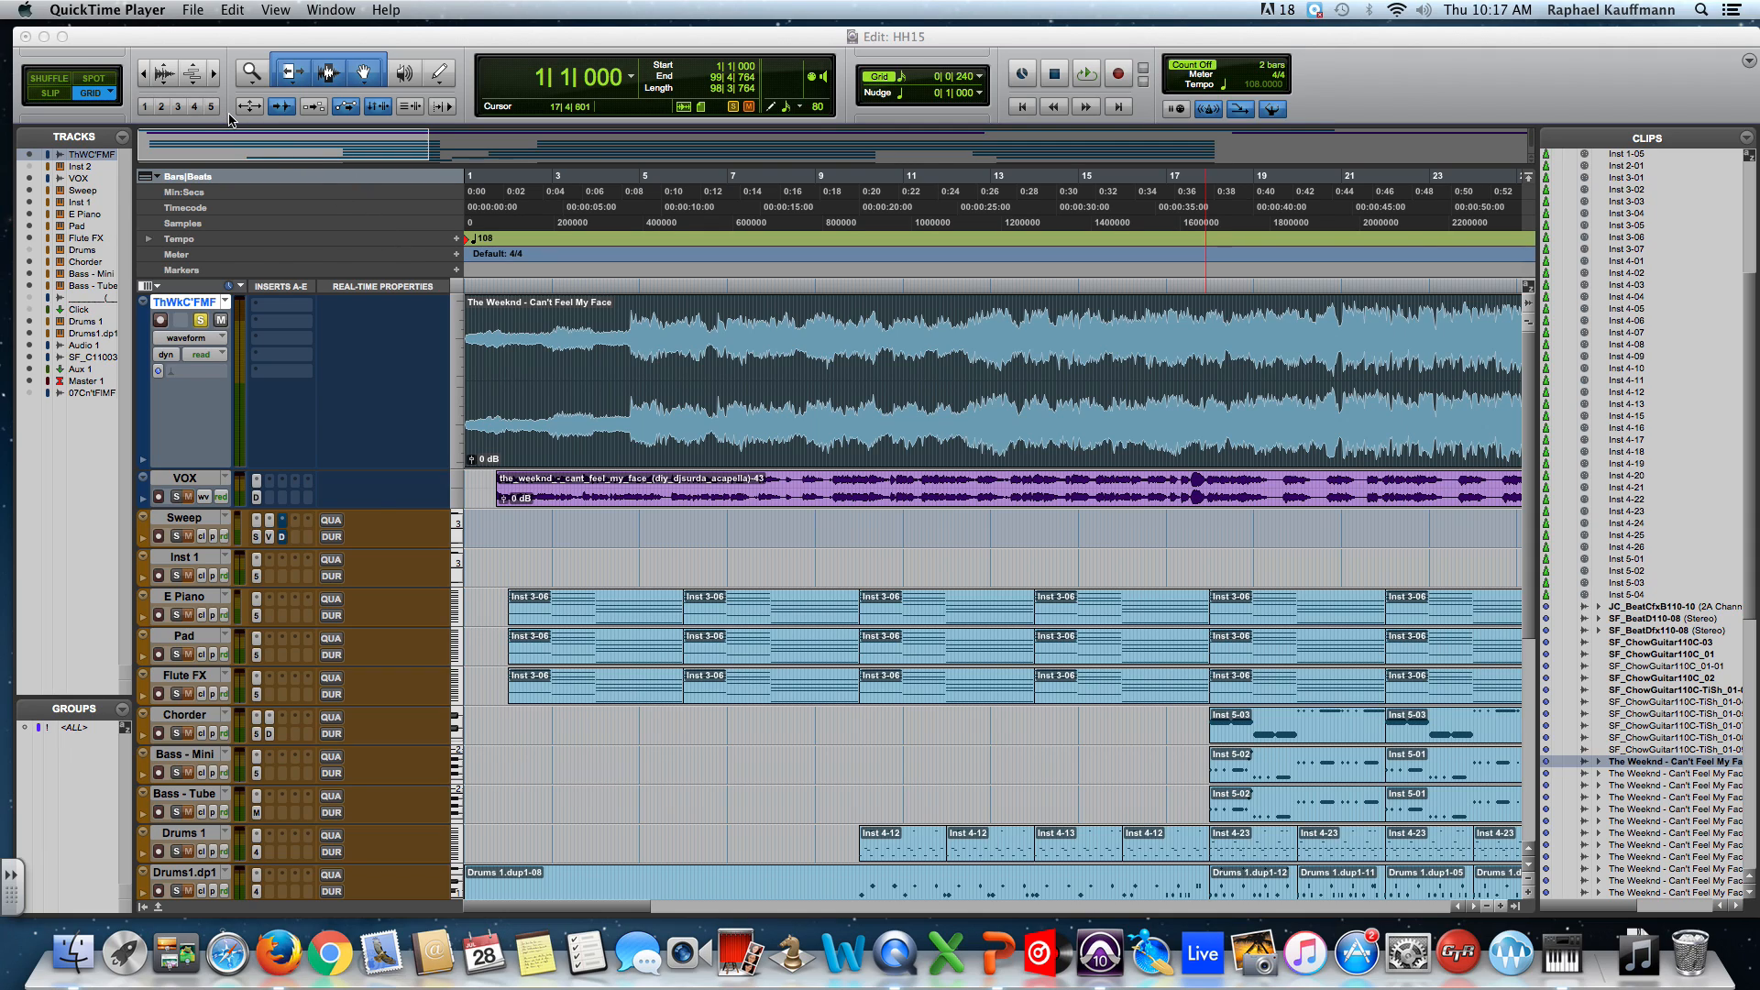
pyautogui.moveTo(519, 317)
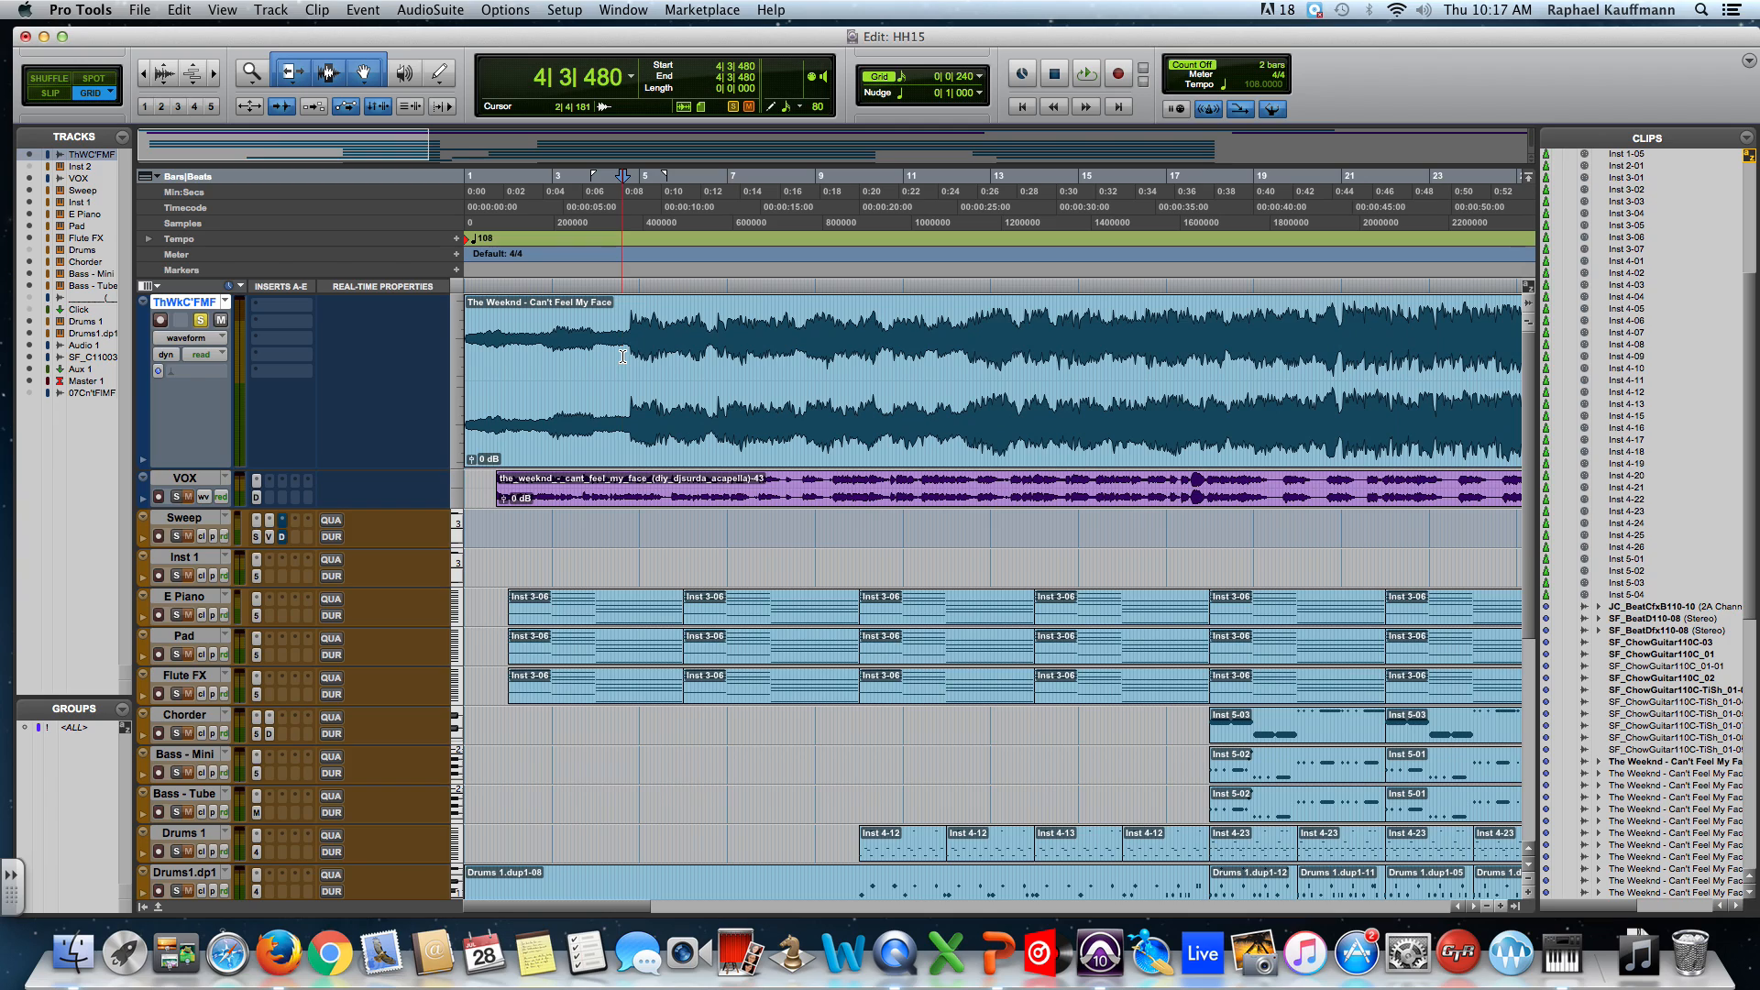
# Step: Set the edit point near bar 6 and zoom out to fit about 45 bars
pyautogui.click(636, 352)
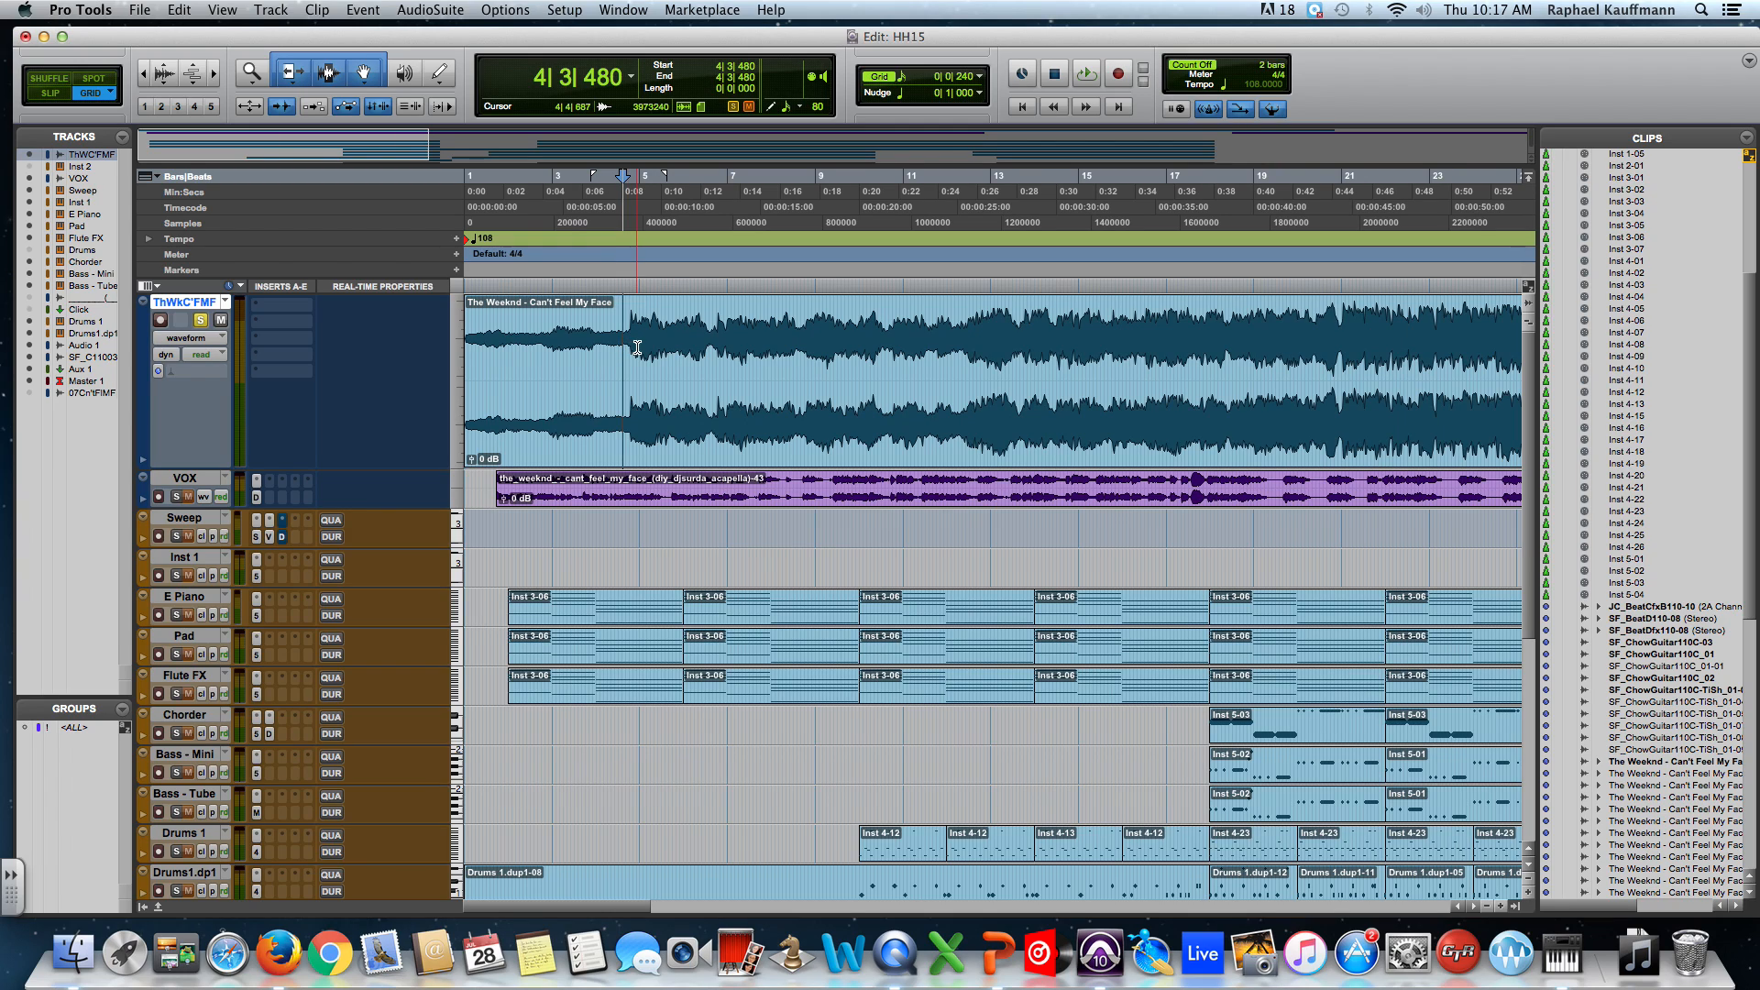
pyautogui.click(717, 342)
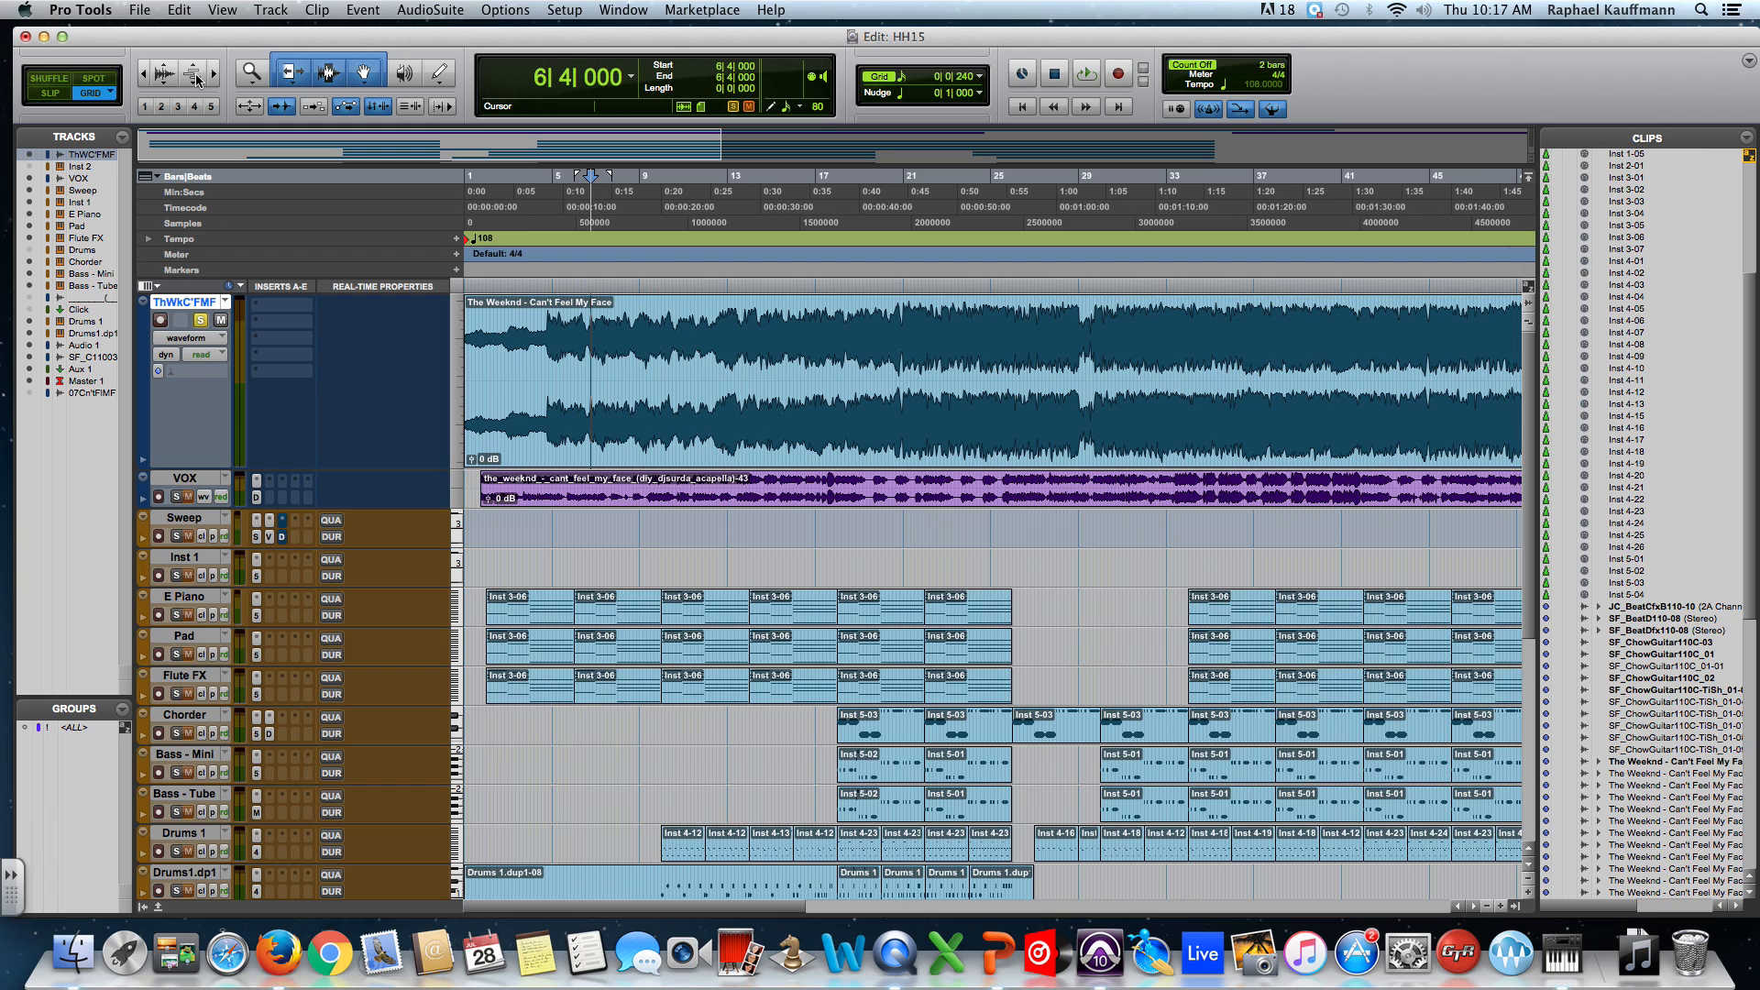
pyautogui.moveTo(198, 75)
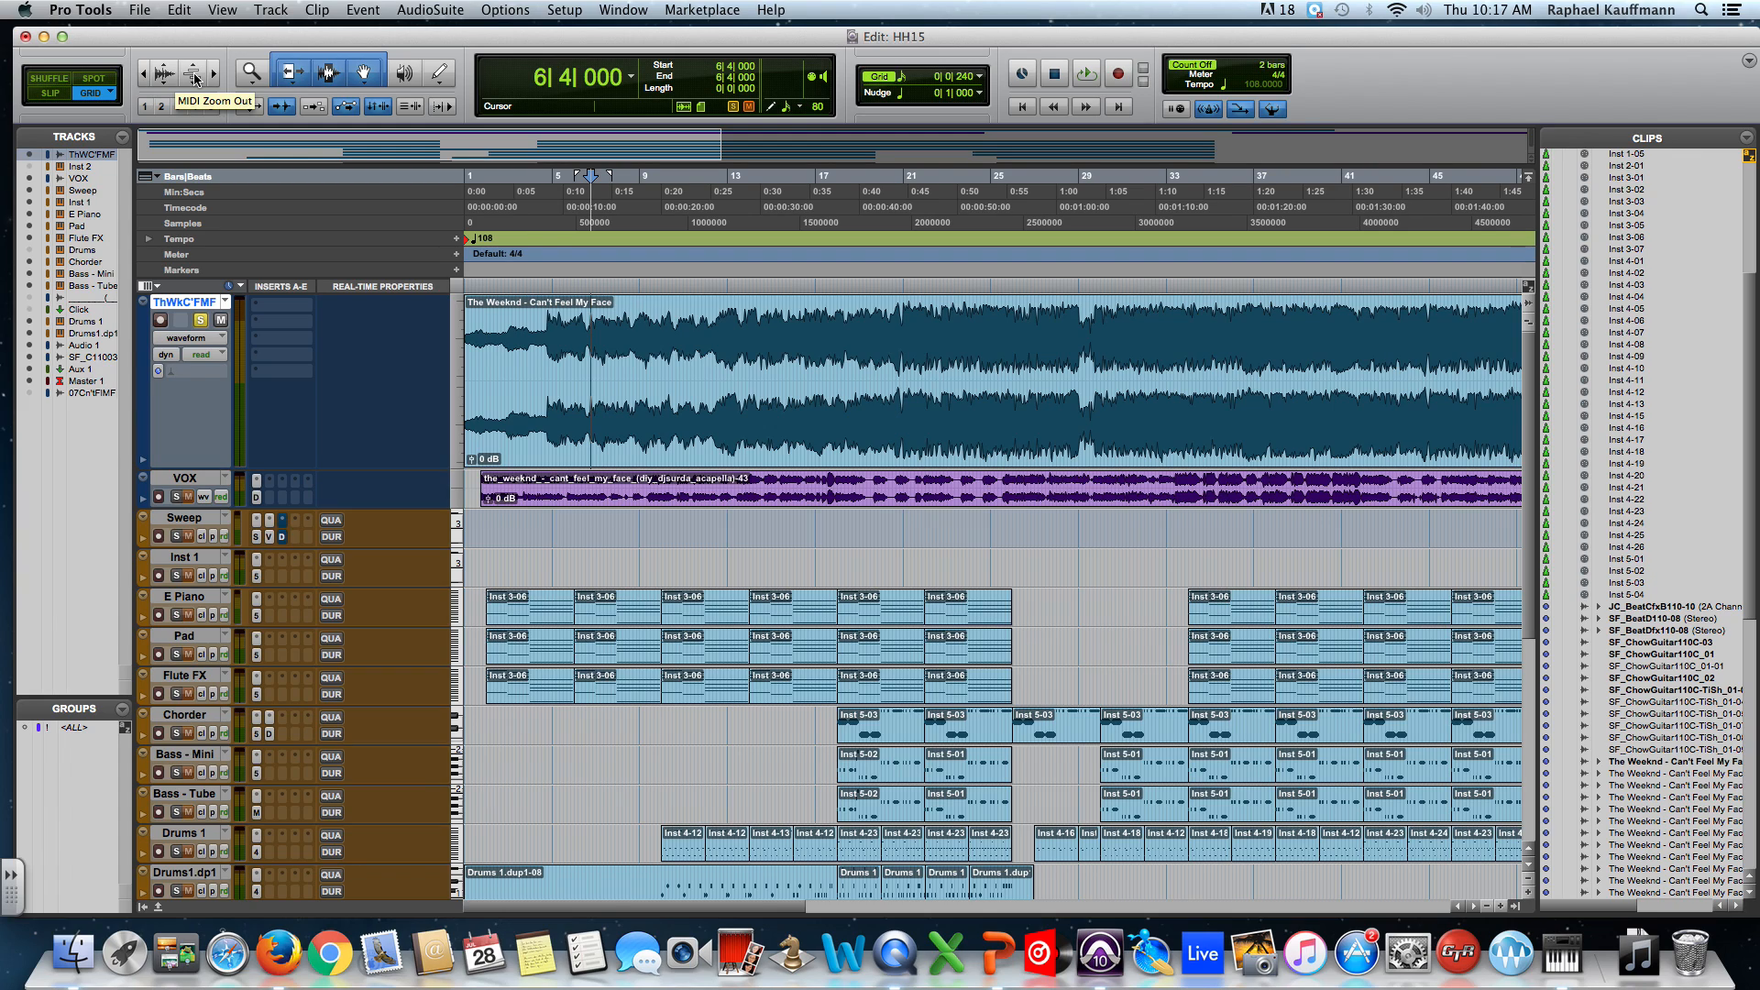
pyautogui.moveTo(220, 207)
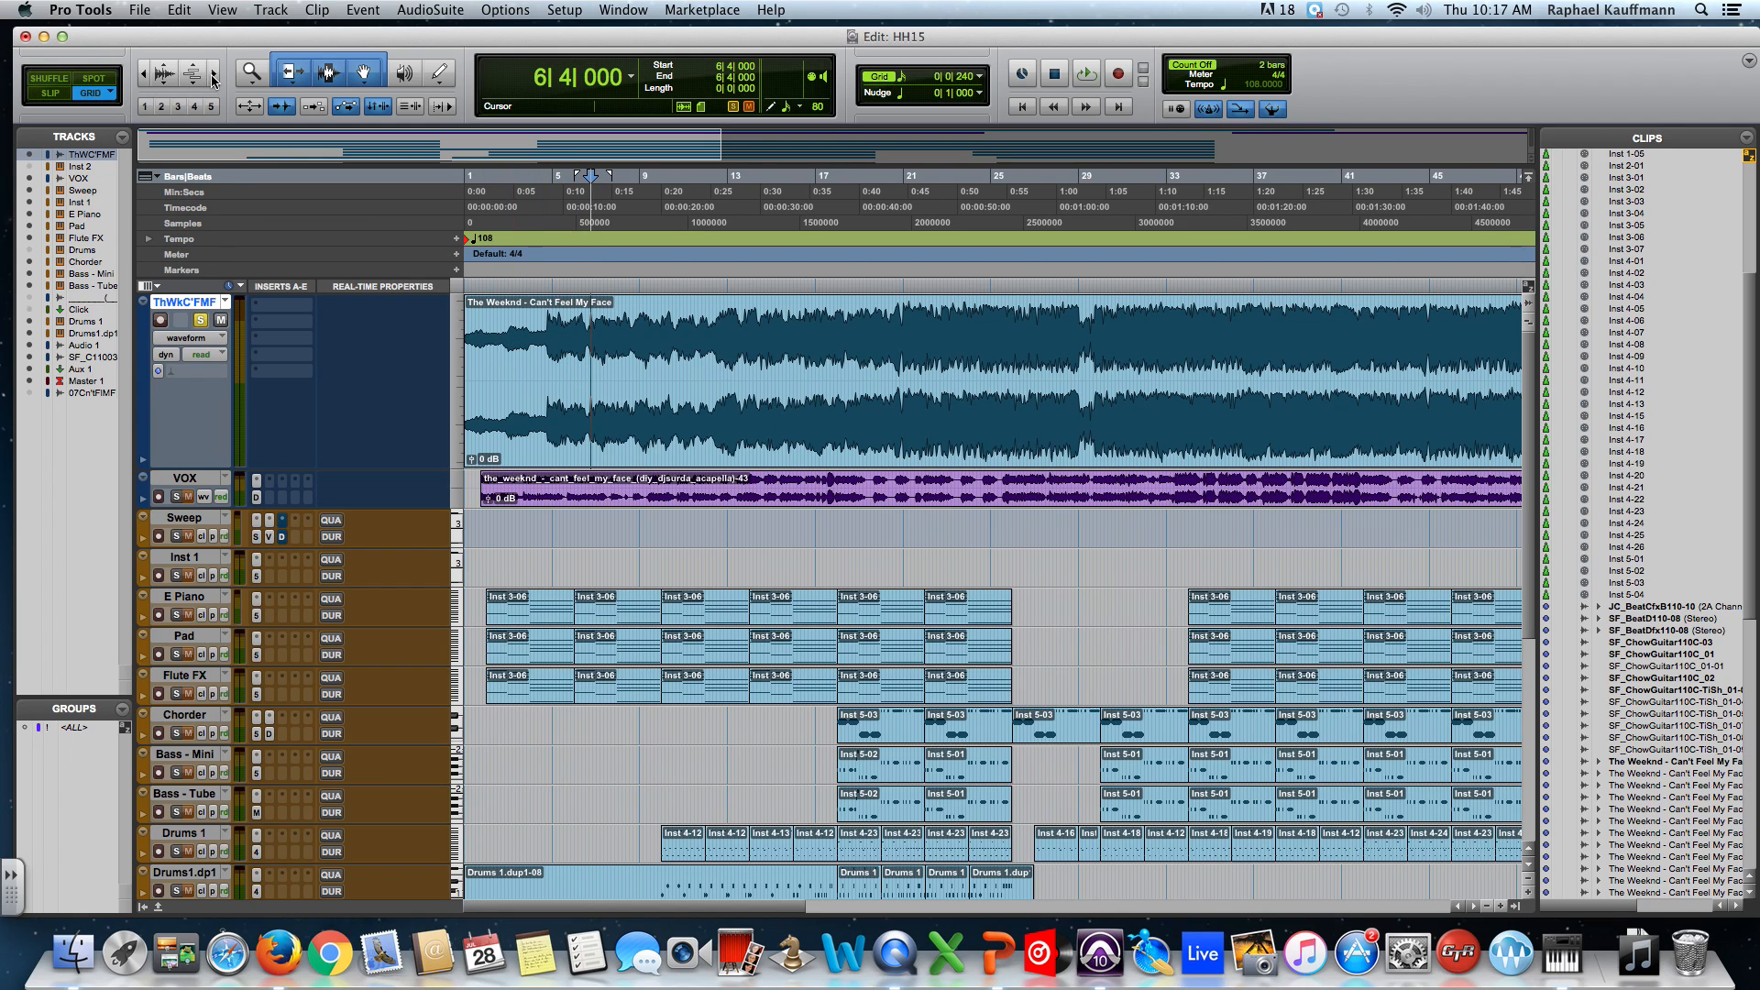
pyautogui.moveTo(213, 85)
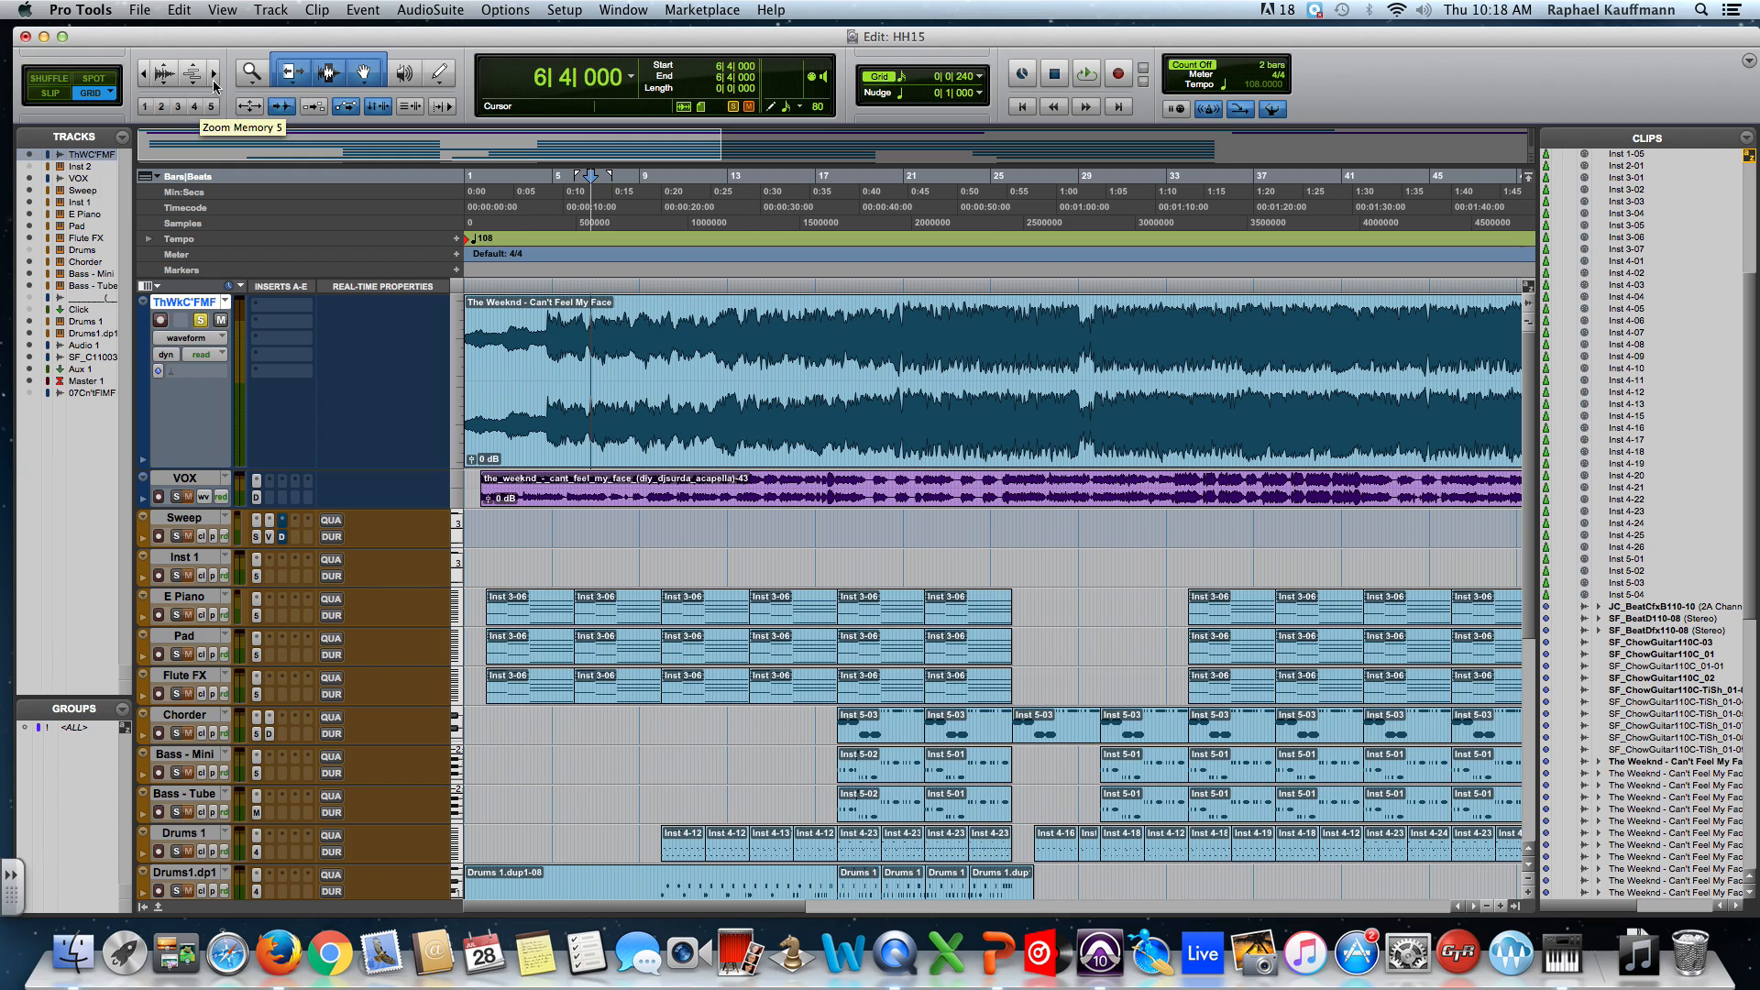
pyautogui.moveTo(181, 73)
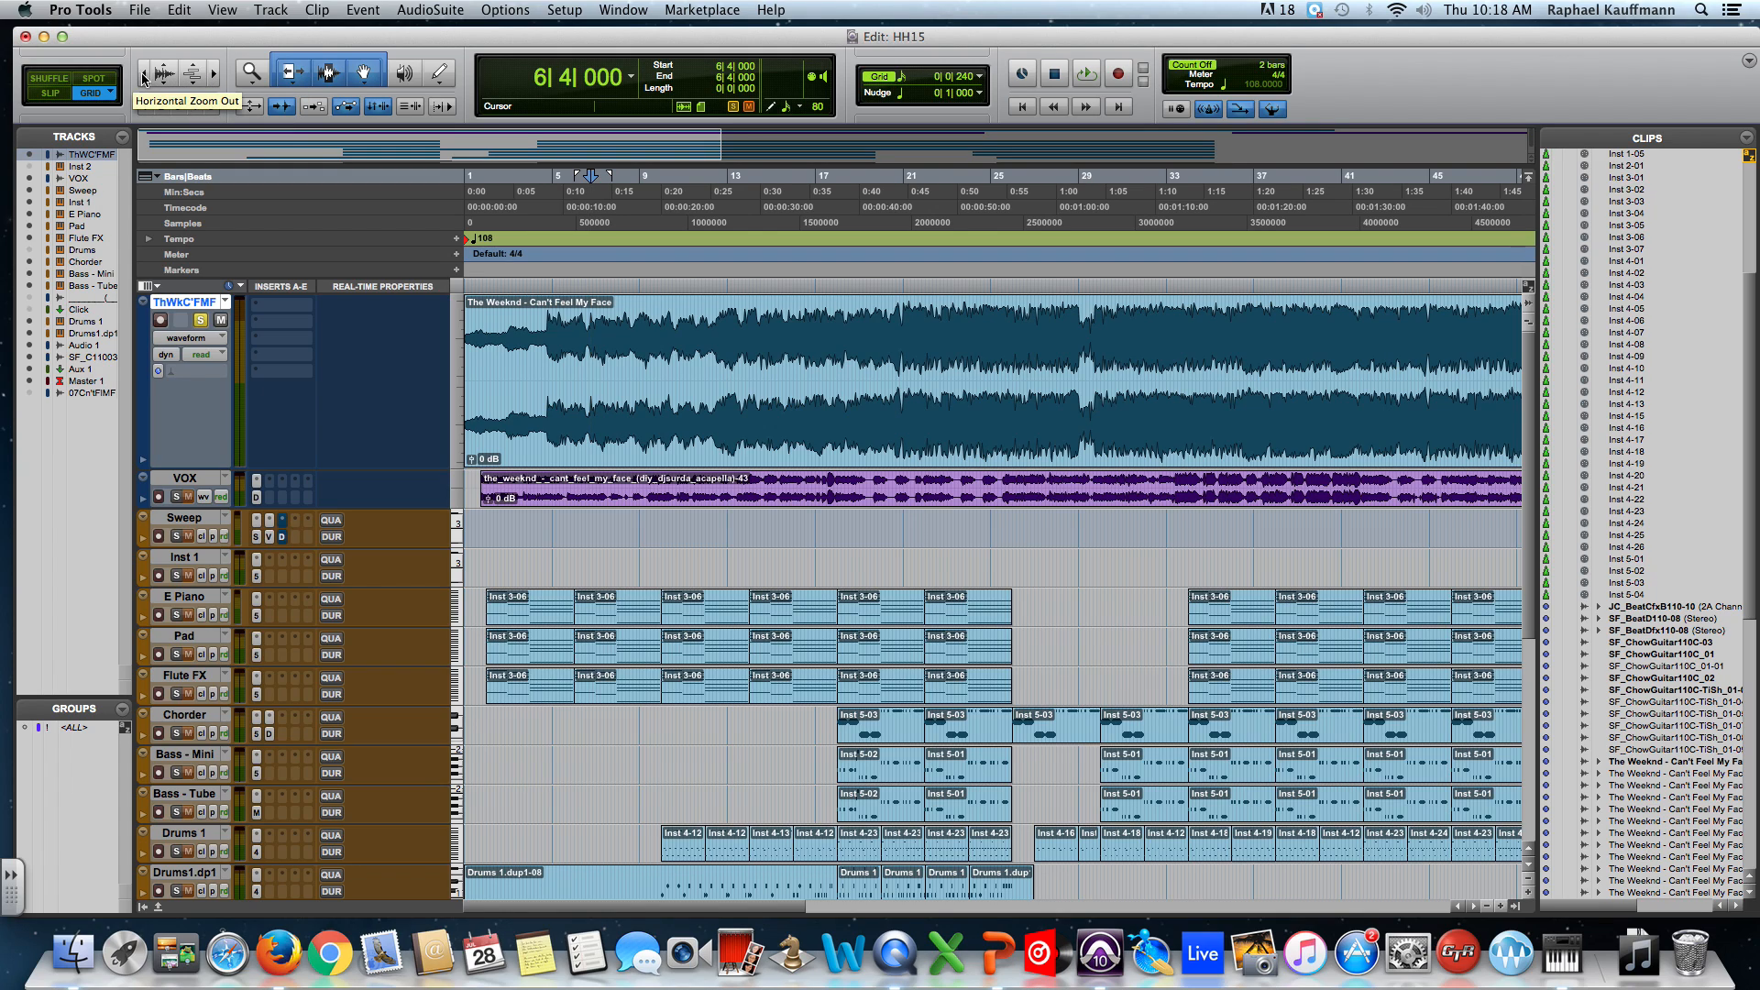
pyautogui.moveTo(162, 72)
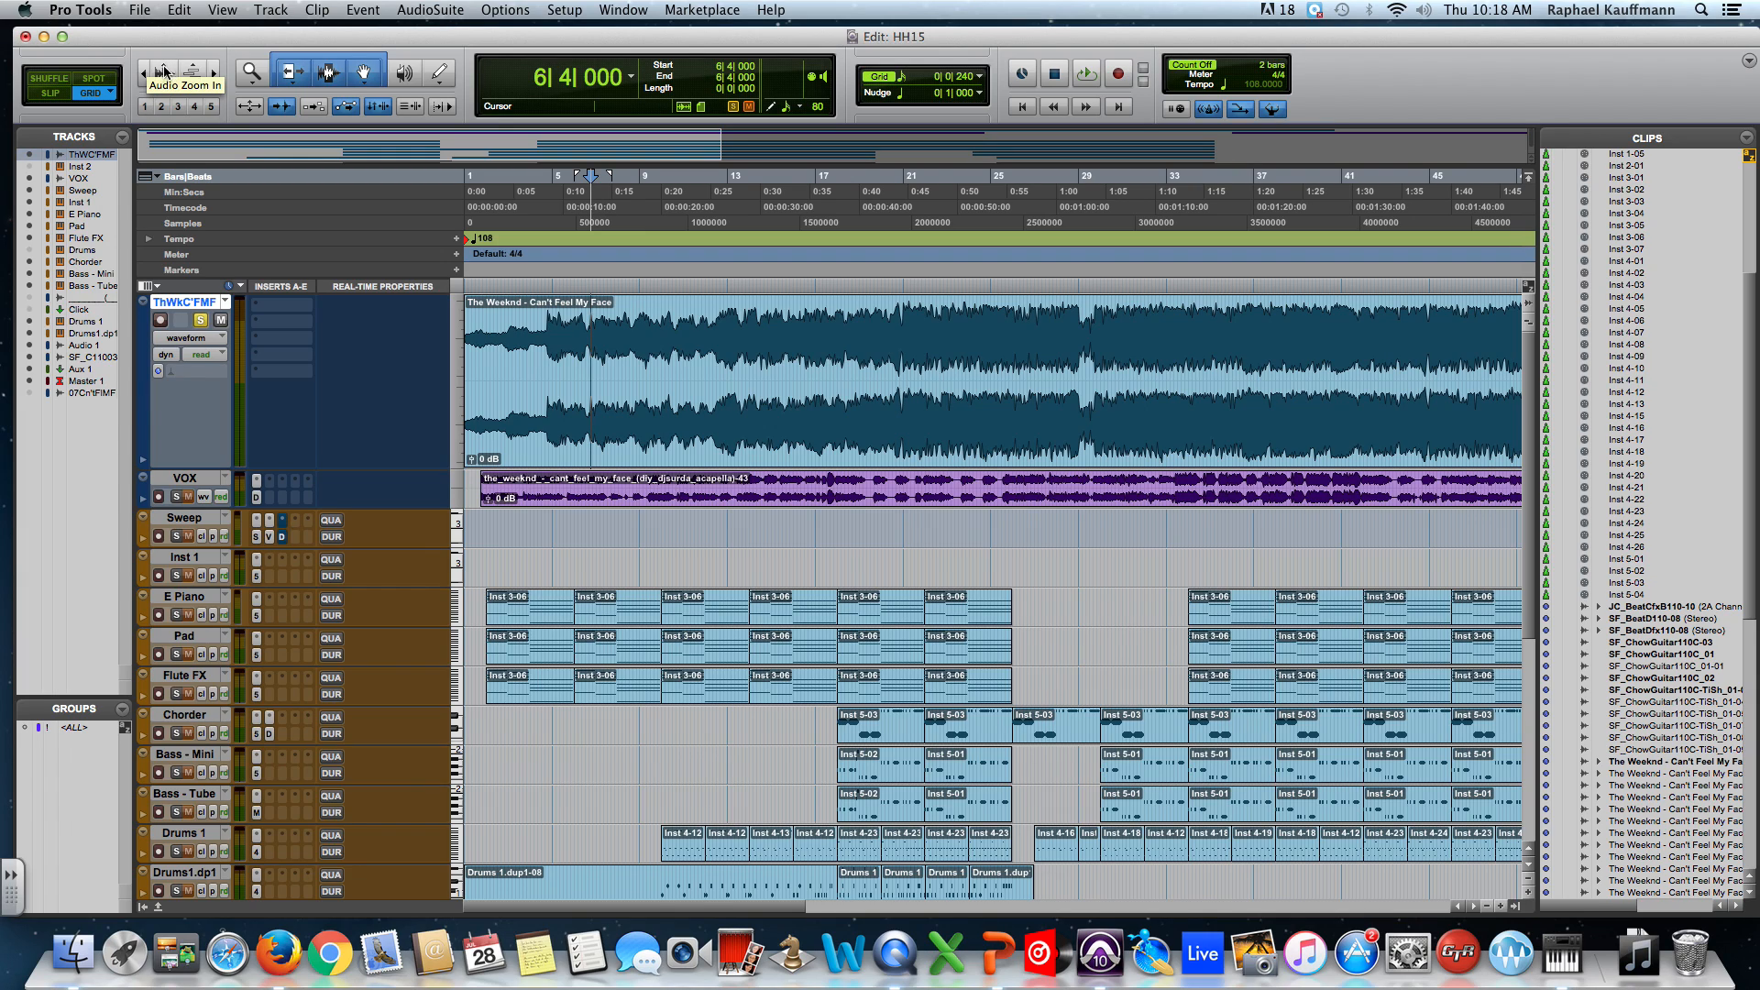
pyautogui.moveTo(198, 72)
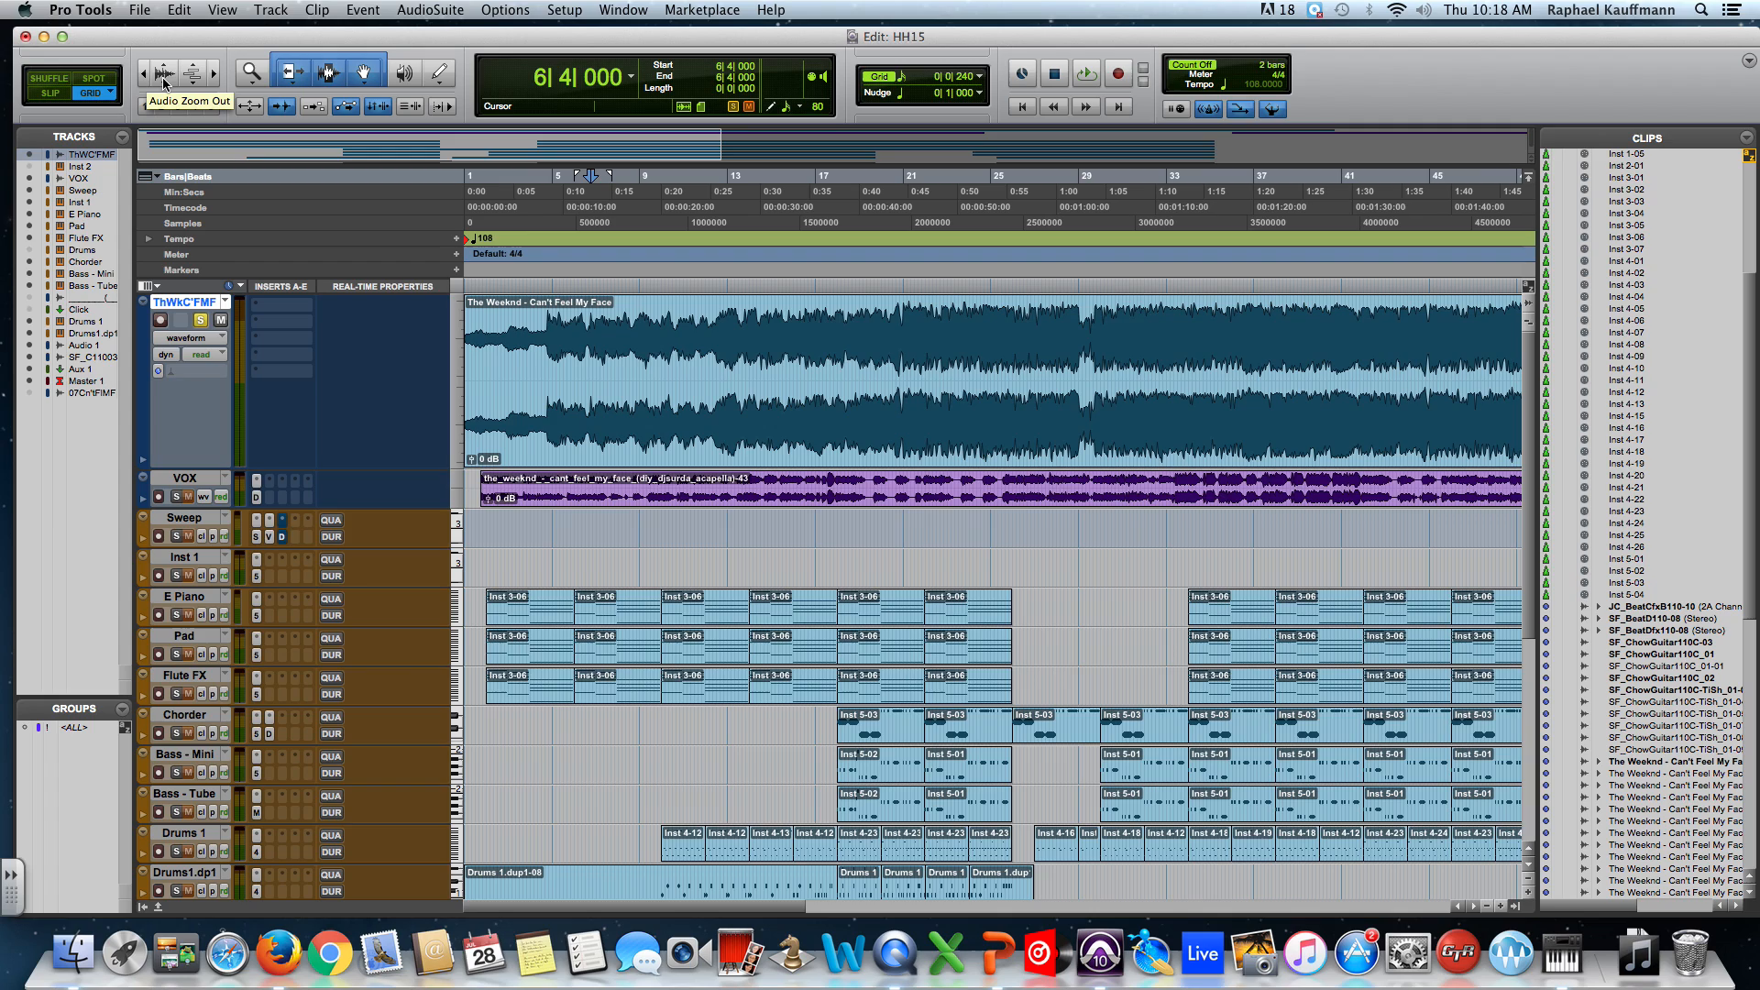
pyautogui.moveTo(198, 74)
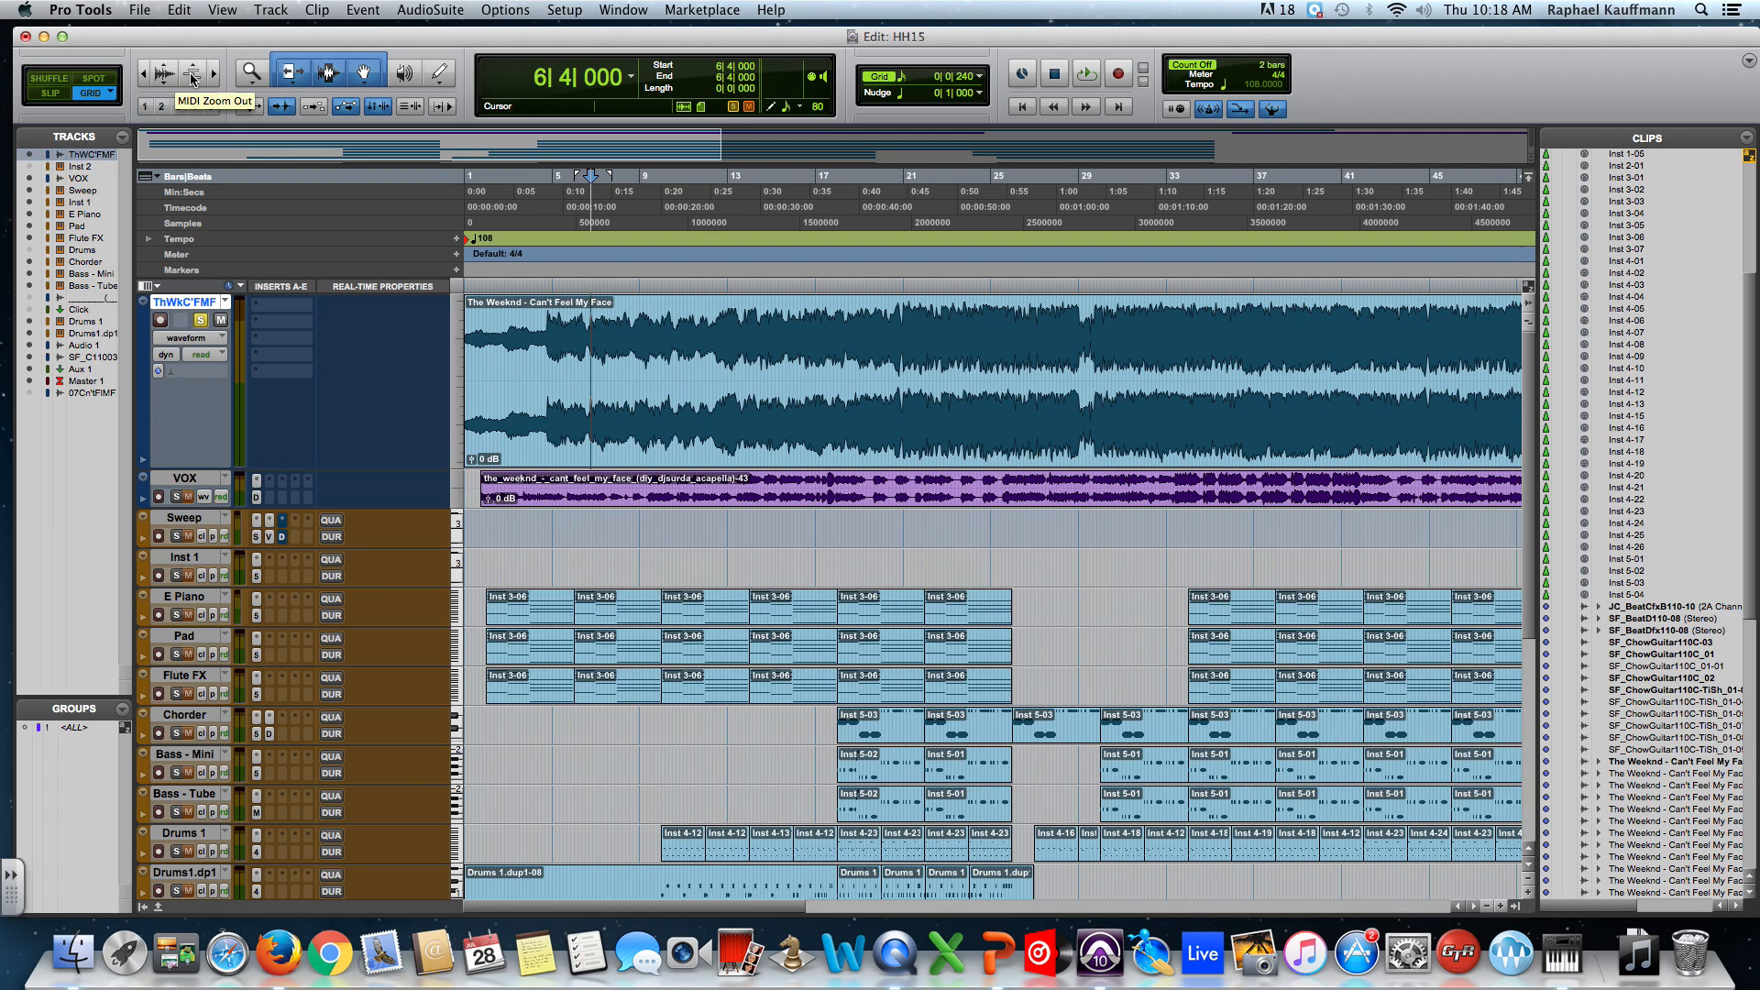
# Step: Zoom fully out to the whole song, then recall a preset showing the opening twelve bars
pyautogui.click(582, 374)
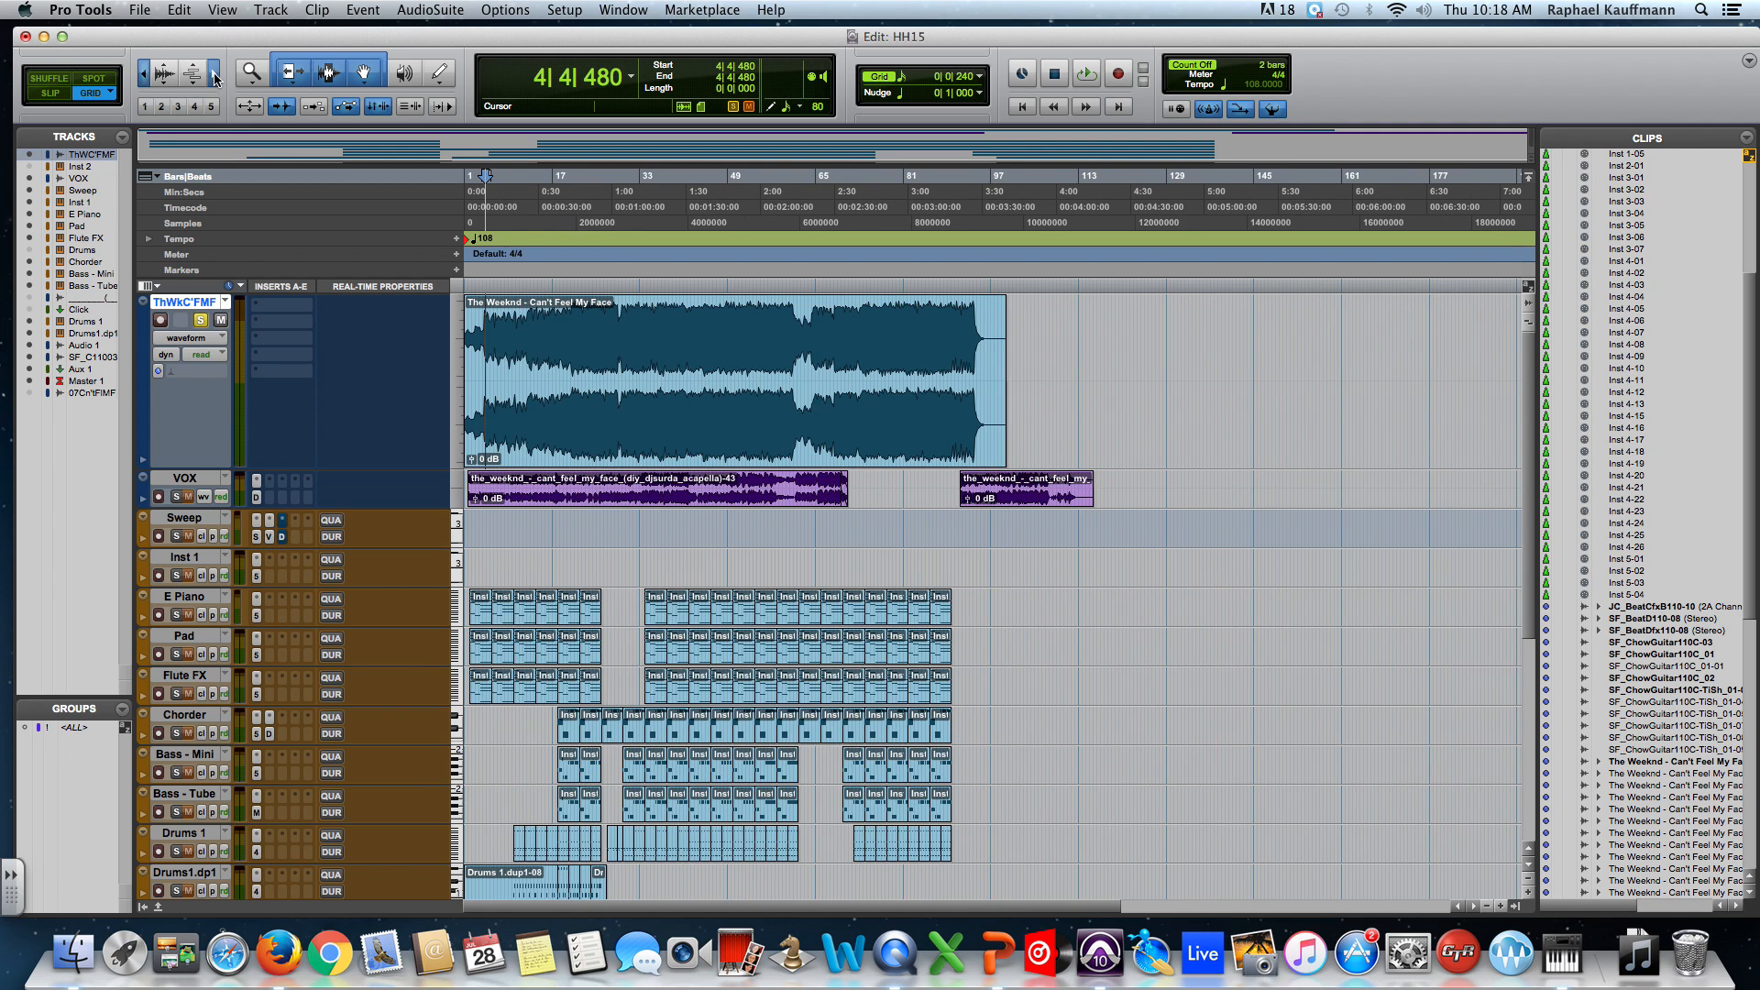
pyautogui.click(249, 72)
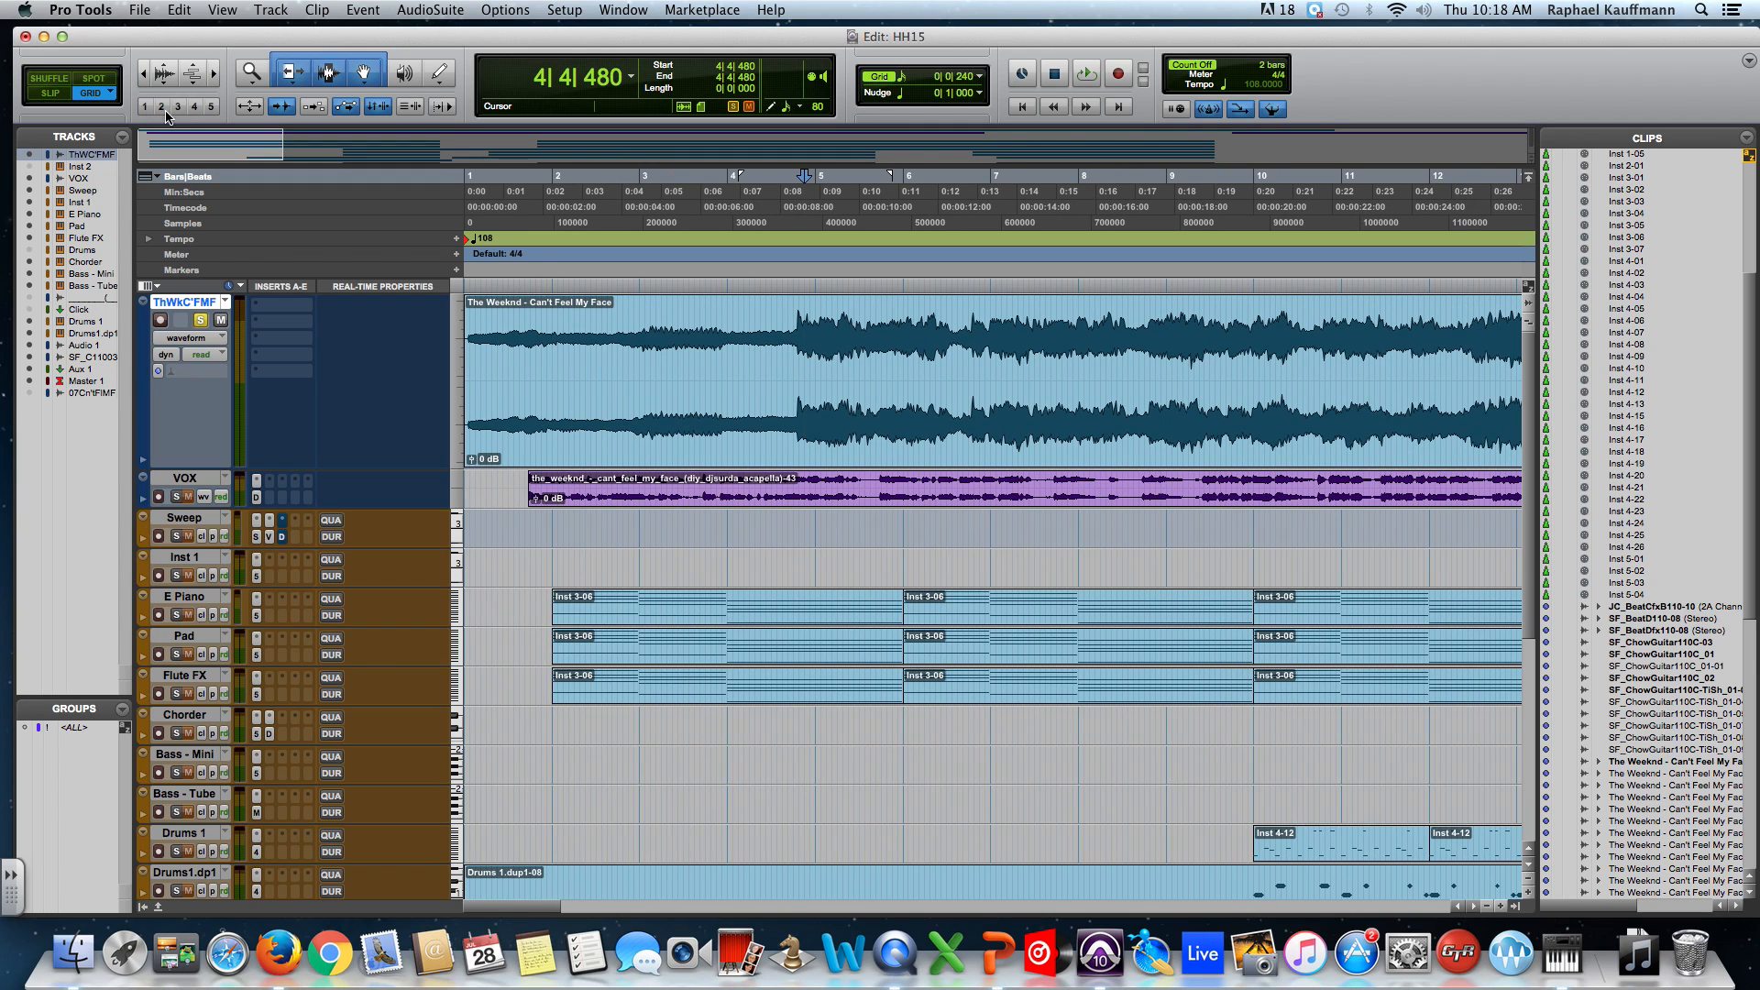
# Step: Recall Zoom Presets 5 and 4 for about 37 bars, then bring up the E Piano height choices
pyautogui.click(803, 371)
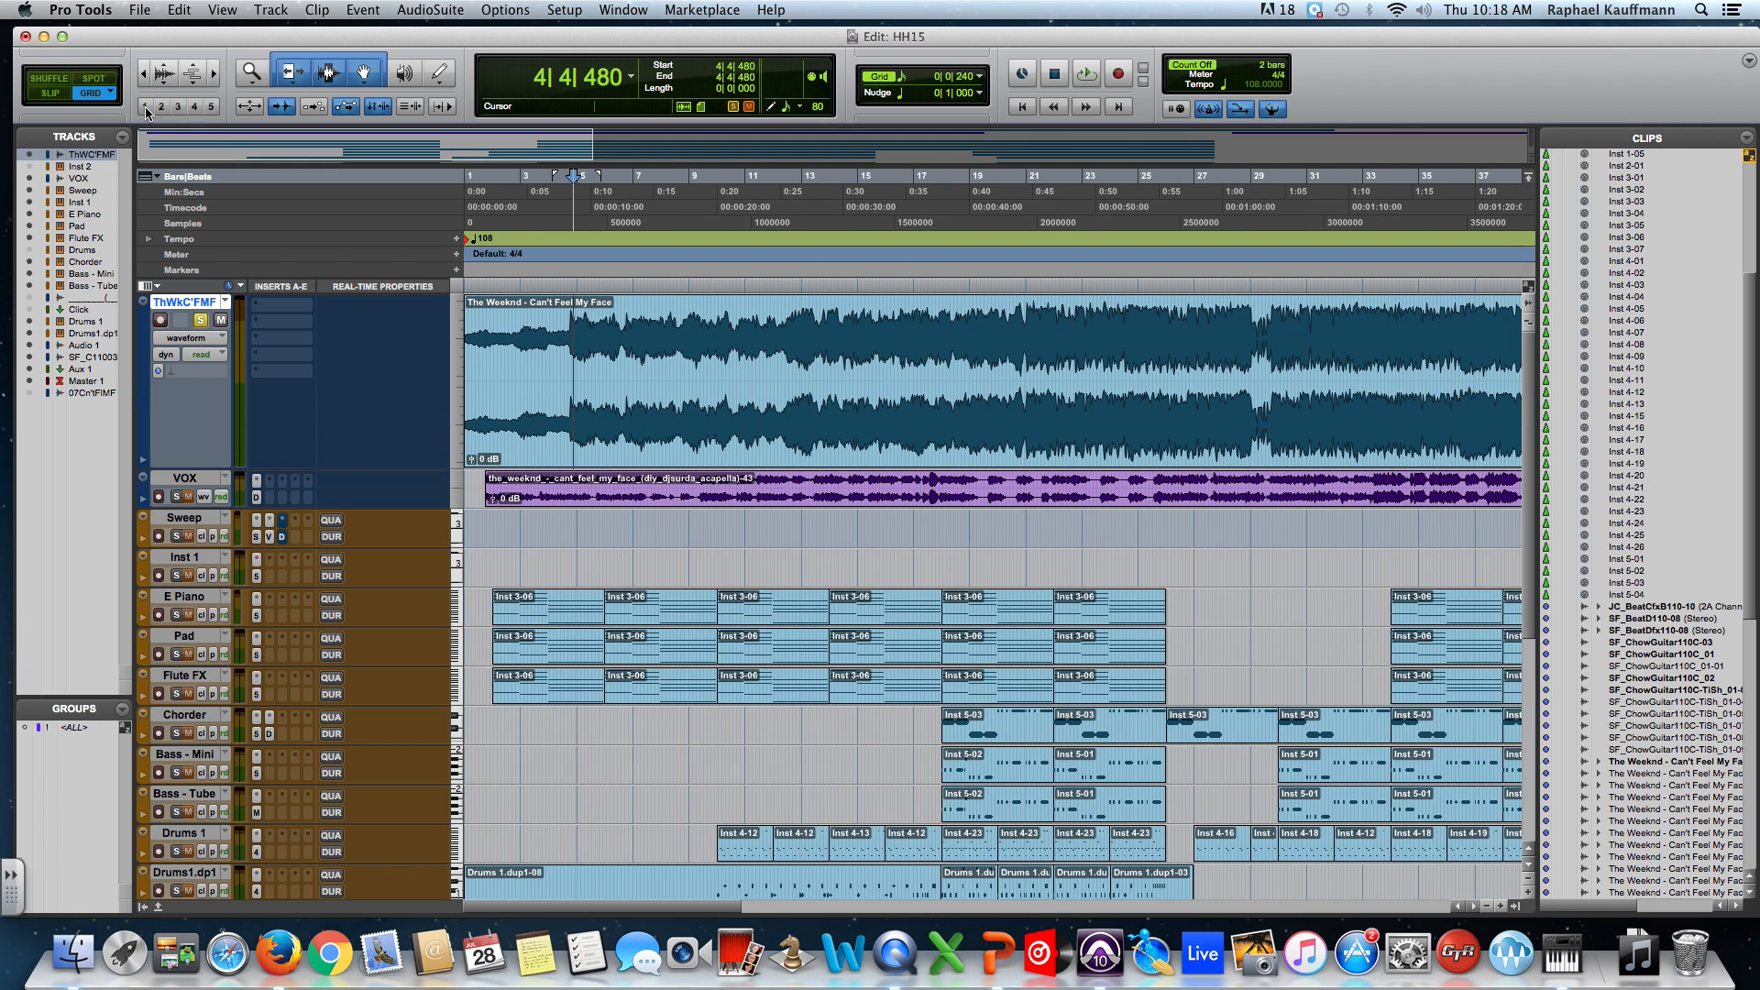
pyautogui.moveTo(147, 106)
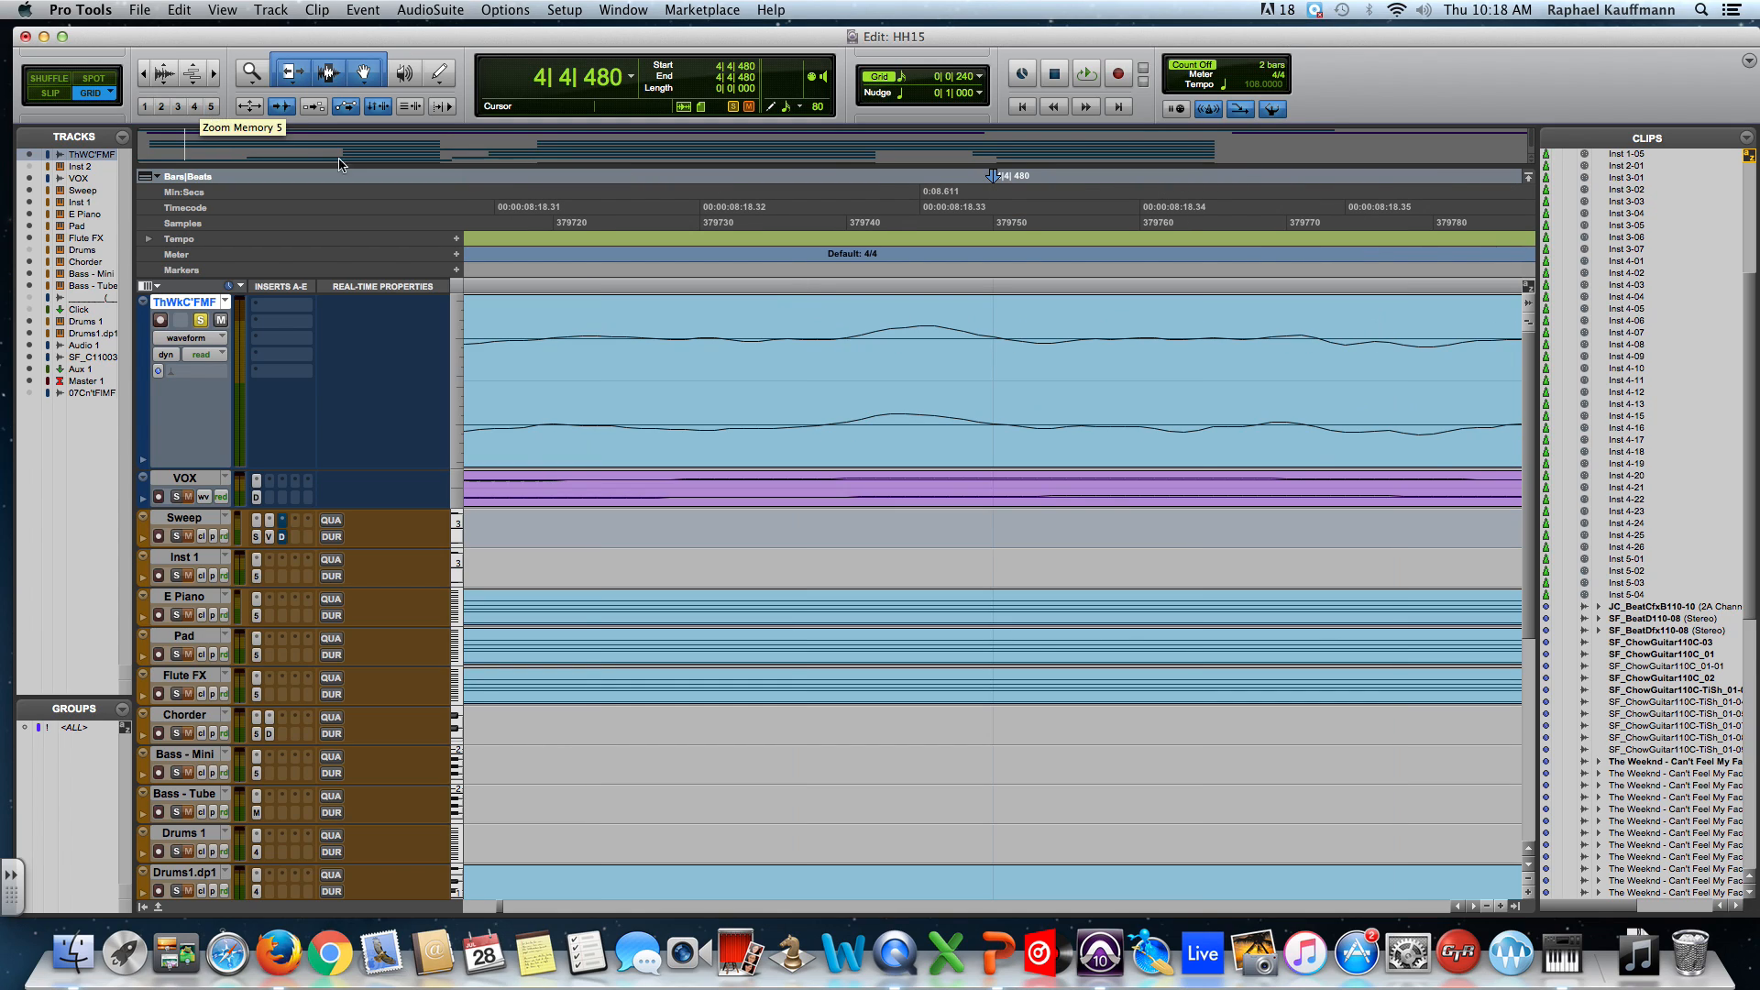
pyautogui.click(803, 354)
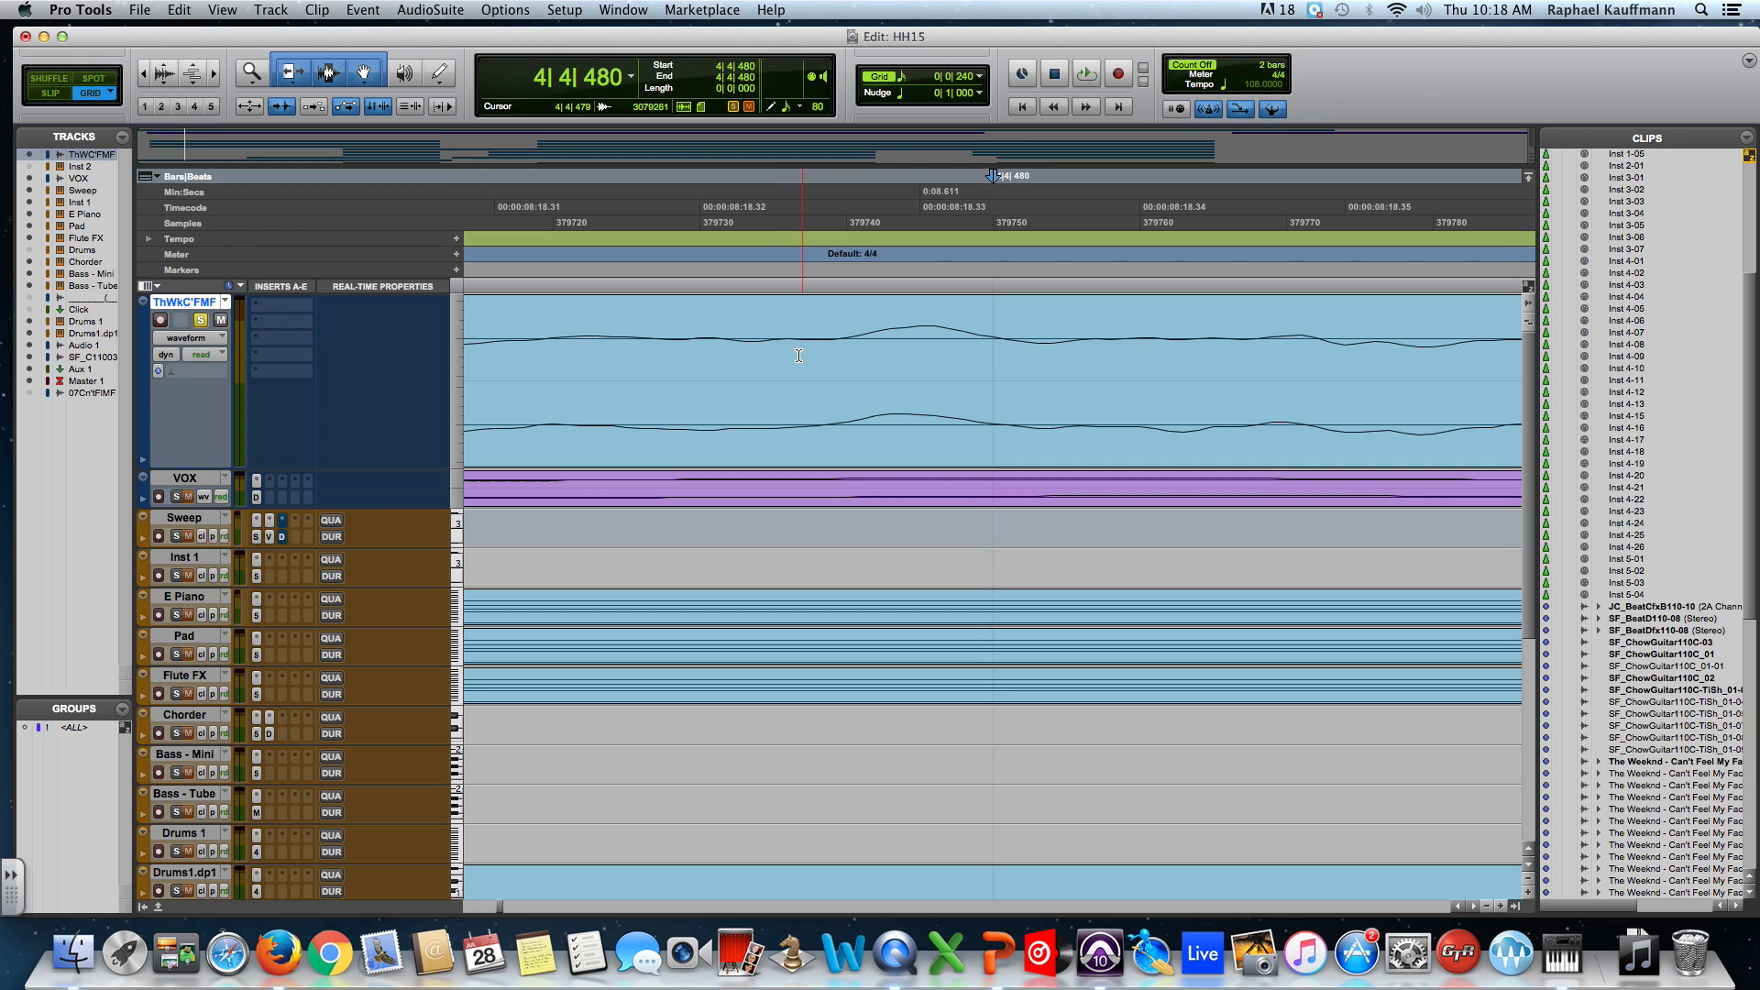
pyautogui.click(994, 345)
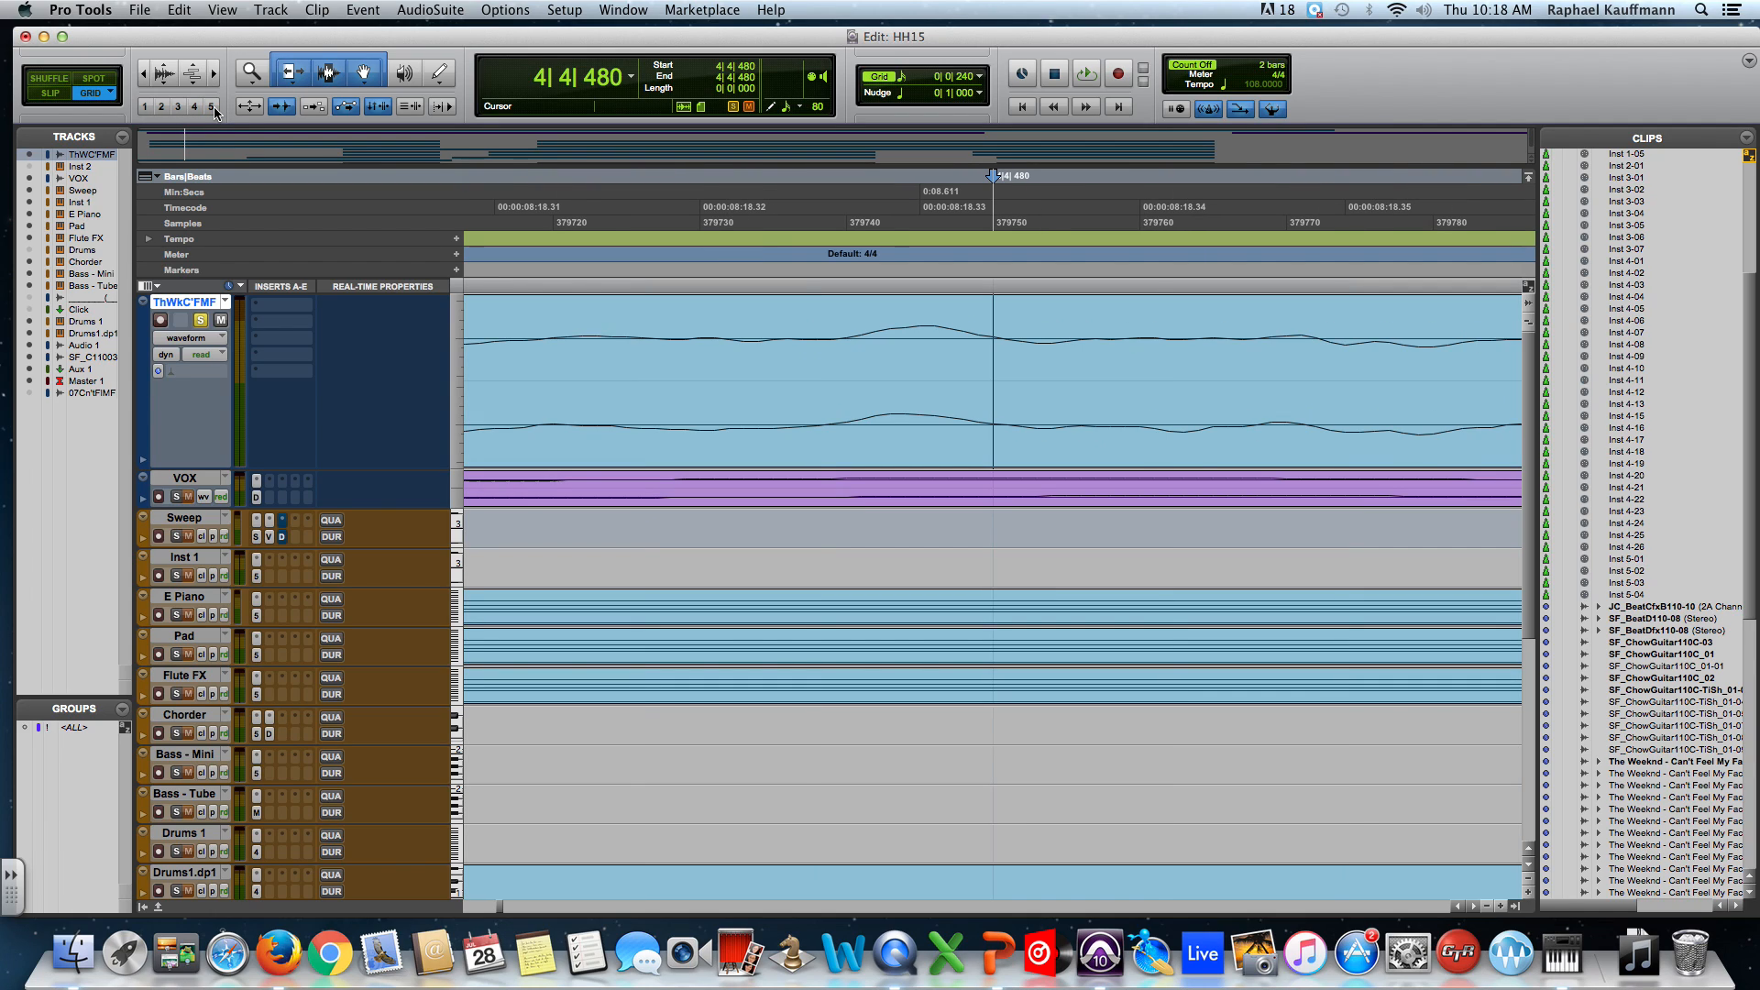
pyautogui.moveTo(209, 106)
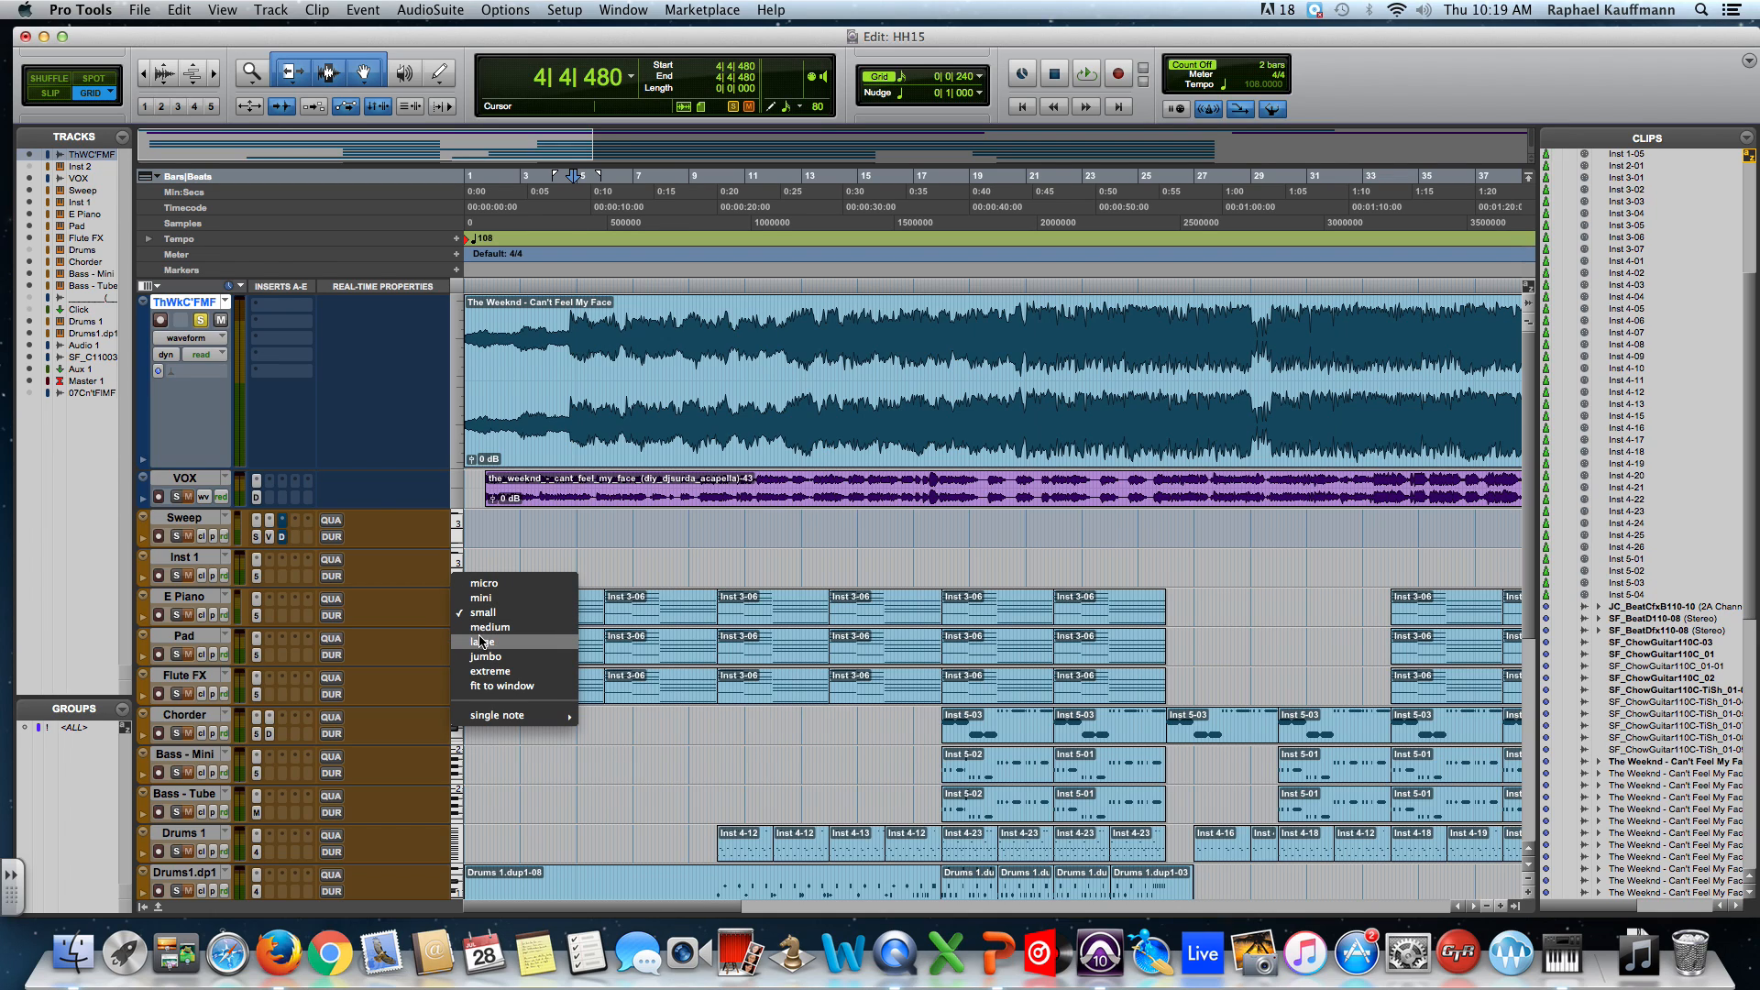
# Step: Set the E Piano track to large height with notes view and select a note near bar 3
pyautogui.click(484, 642)
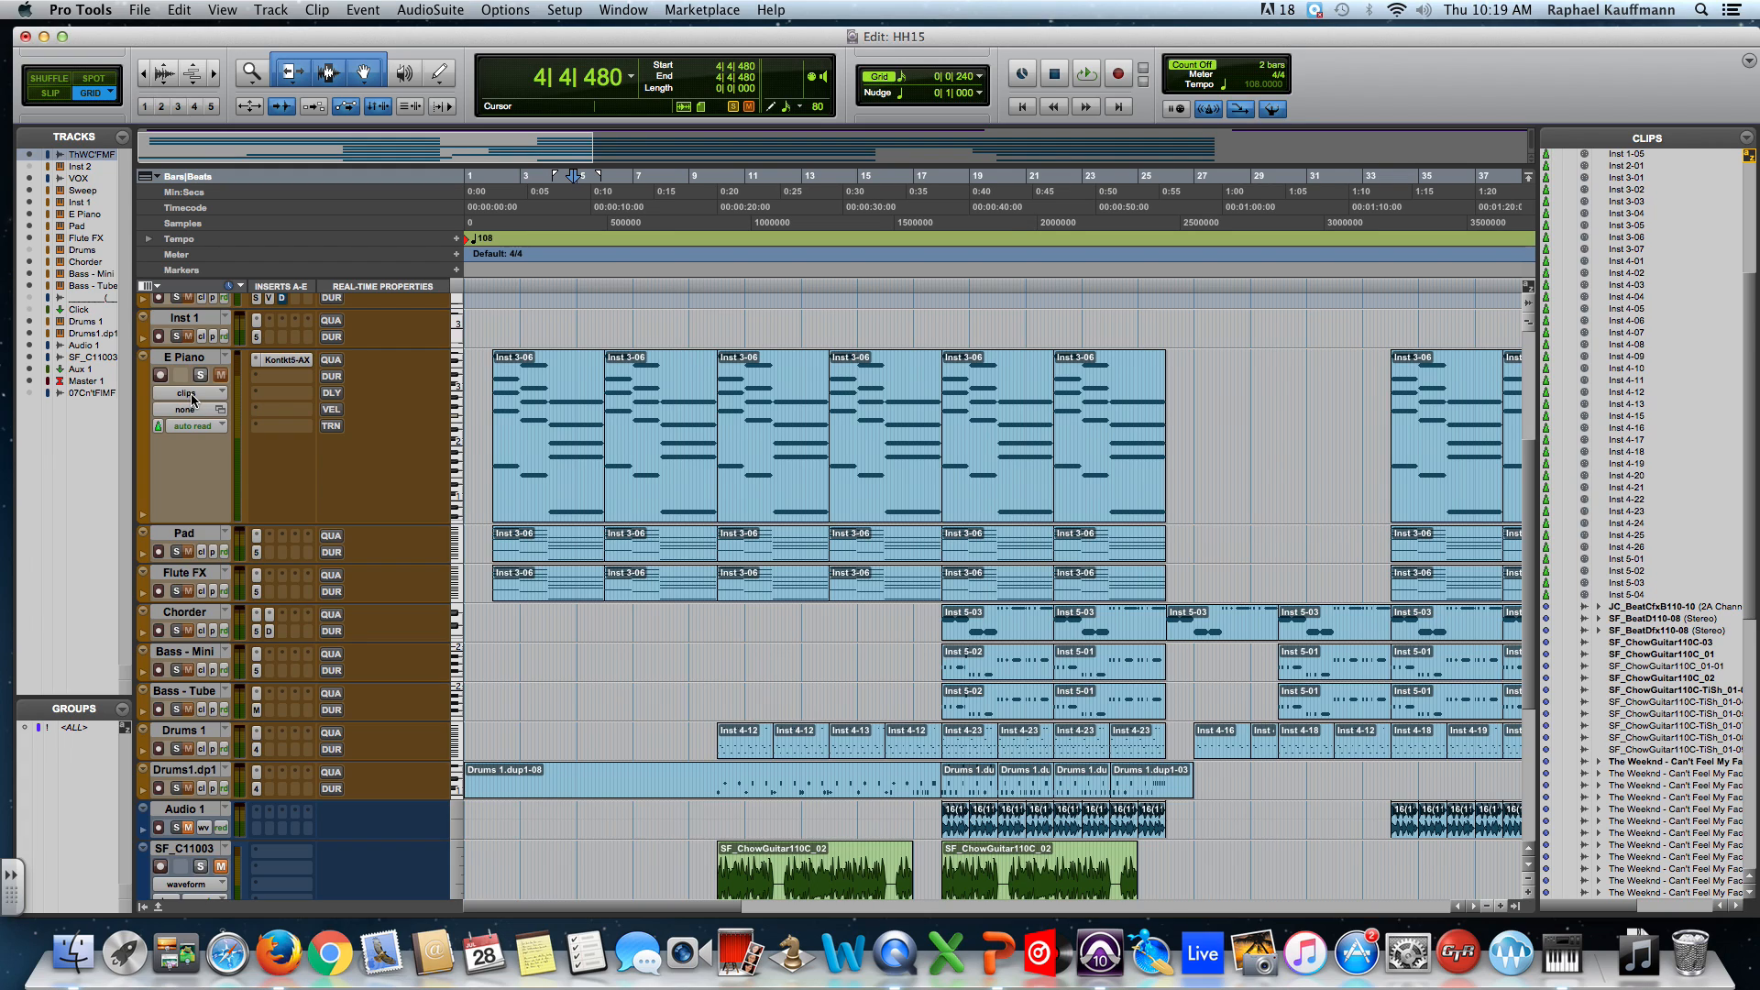
pyautogui.click(189, 392)
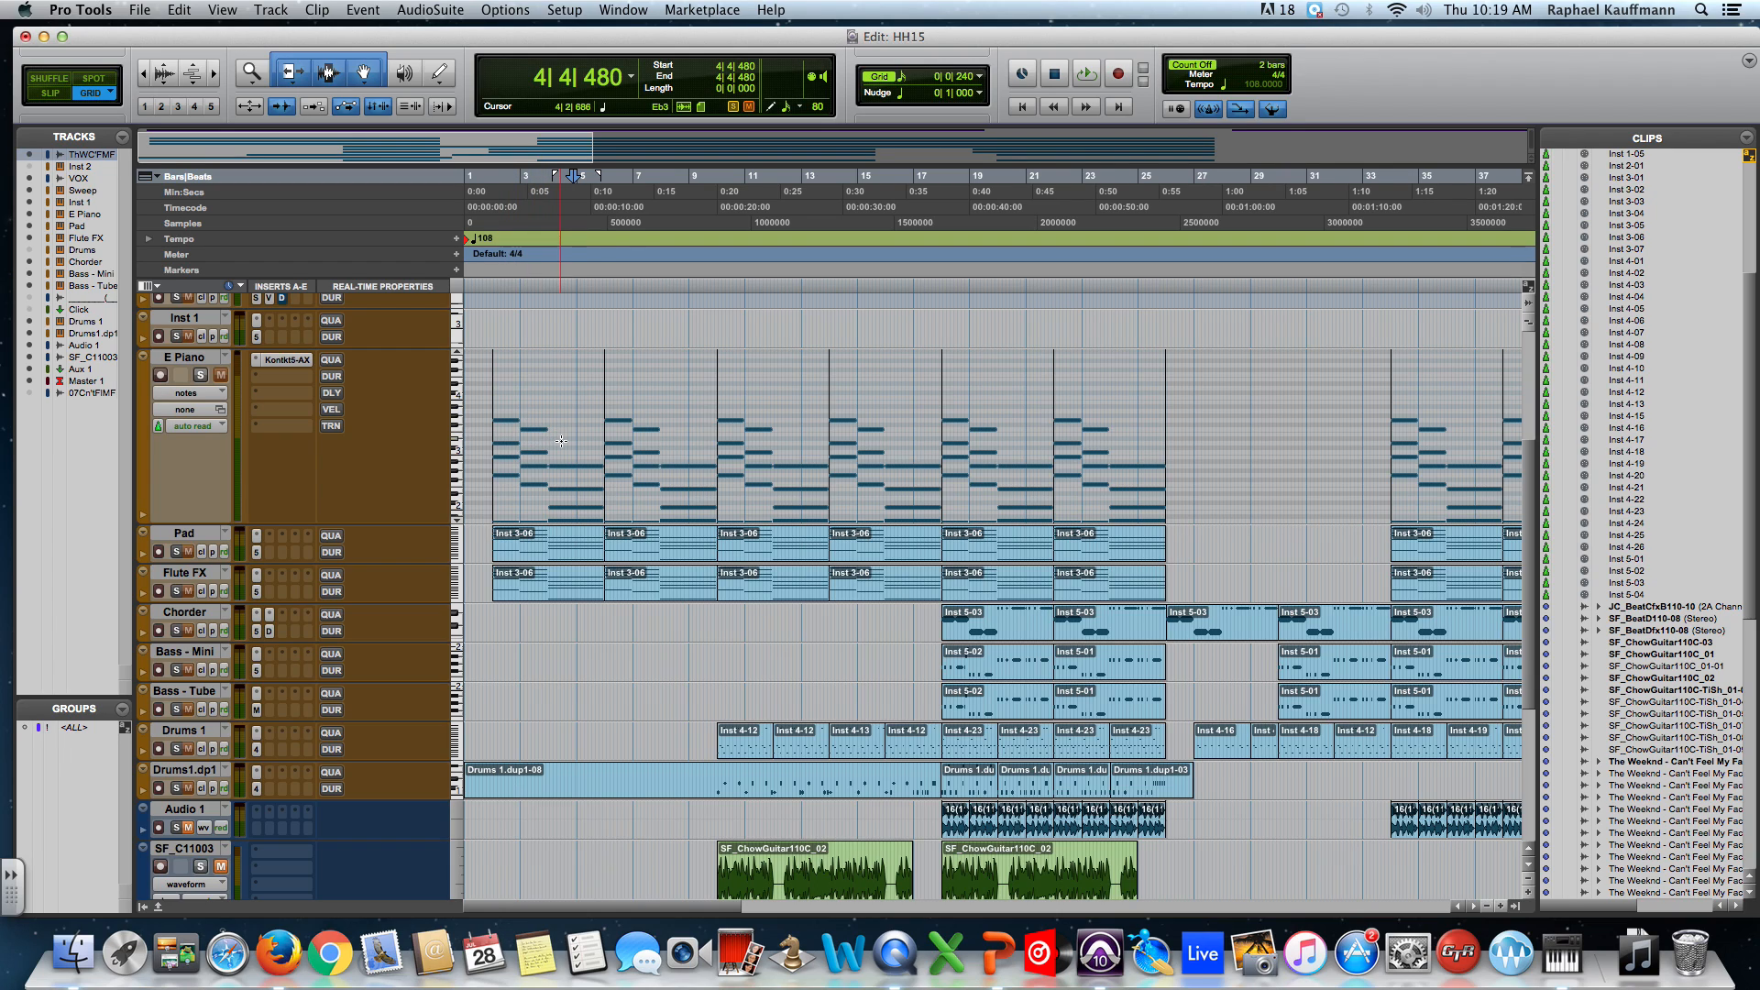
pyautogui.click(543, 438)
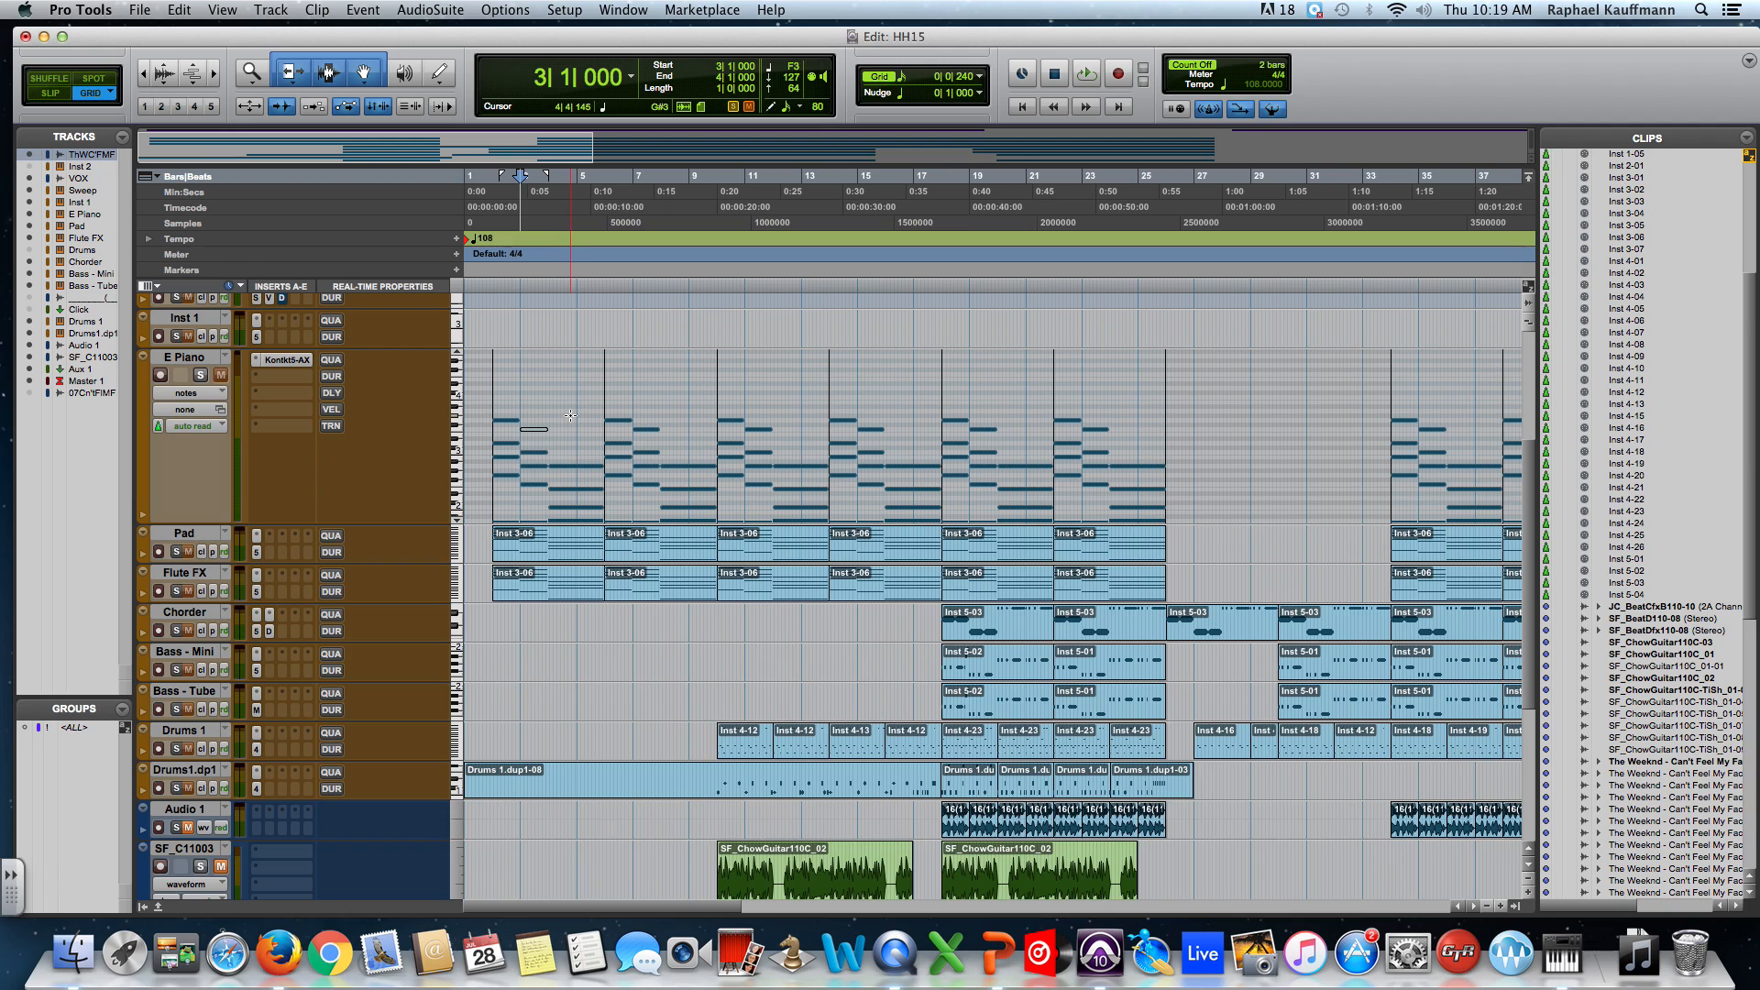
pyautogui.click(624, 9)
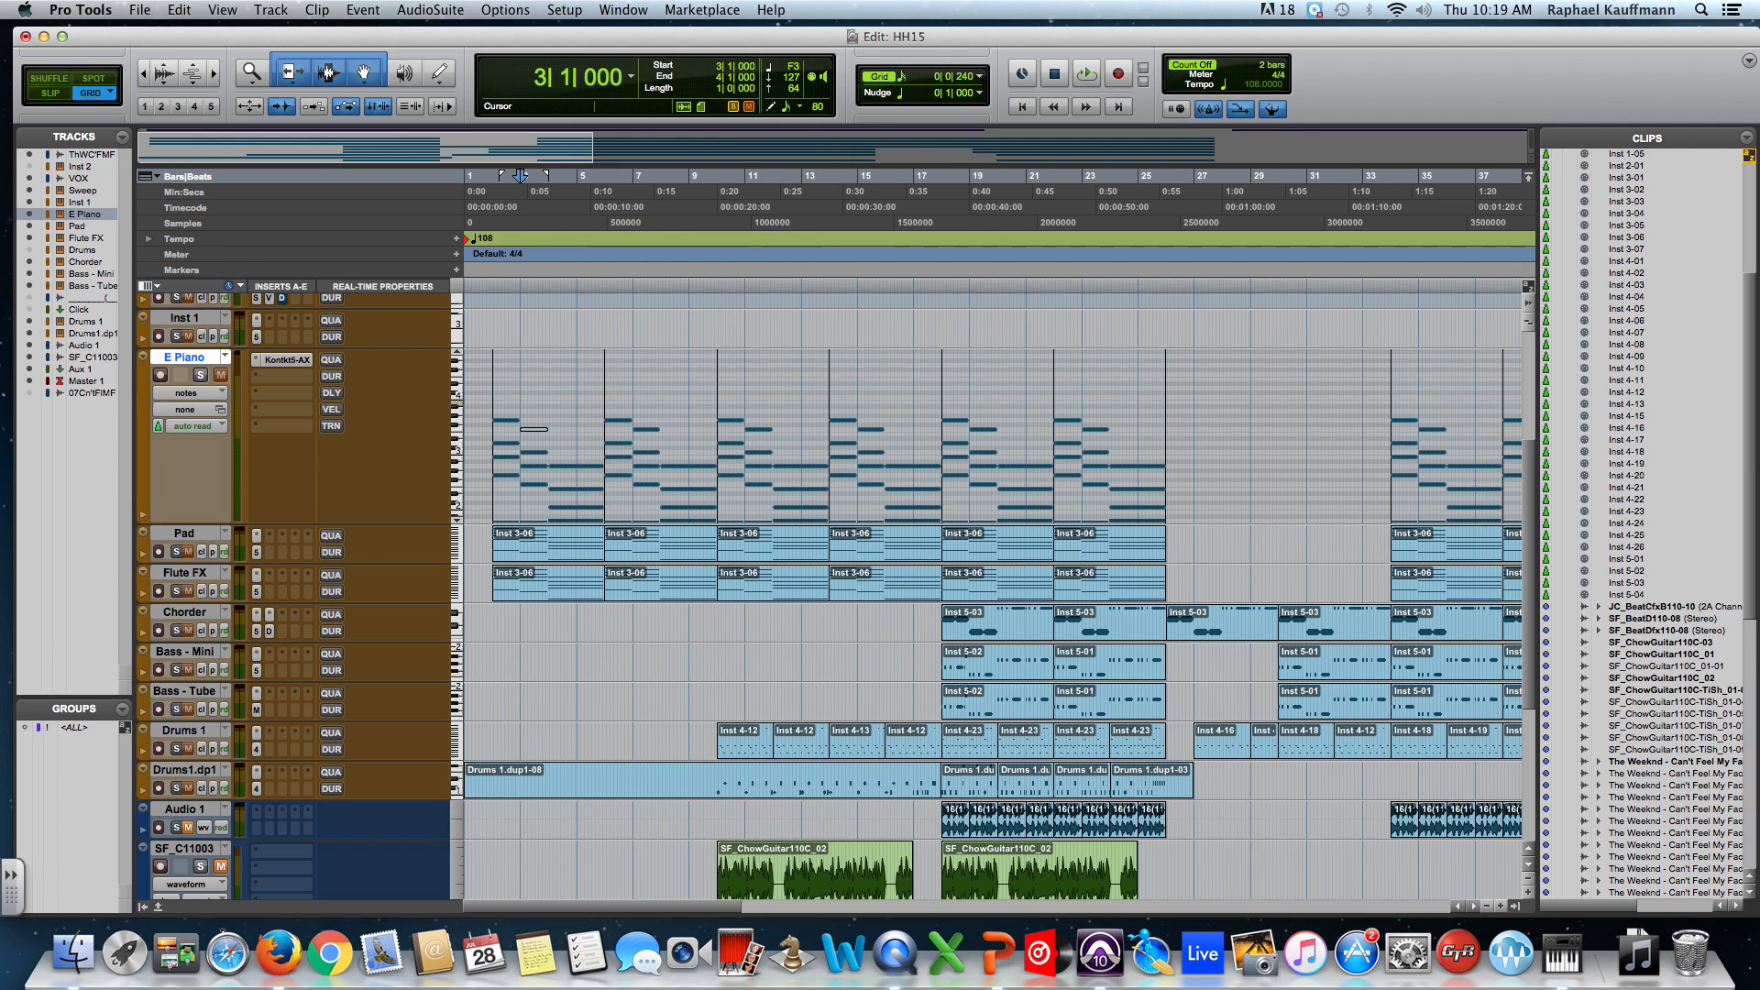
# Step: Dismiss the Window menu and zoom in on the E Piano notes across bars 2 to 10
pyautogui.click(624, 9)
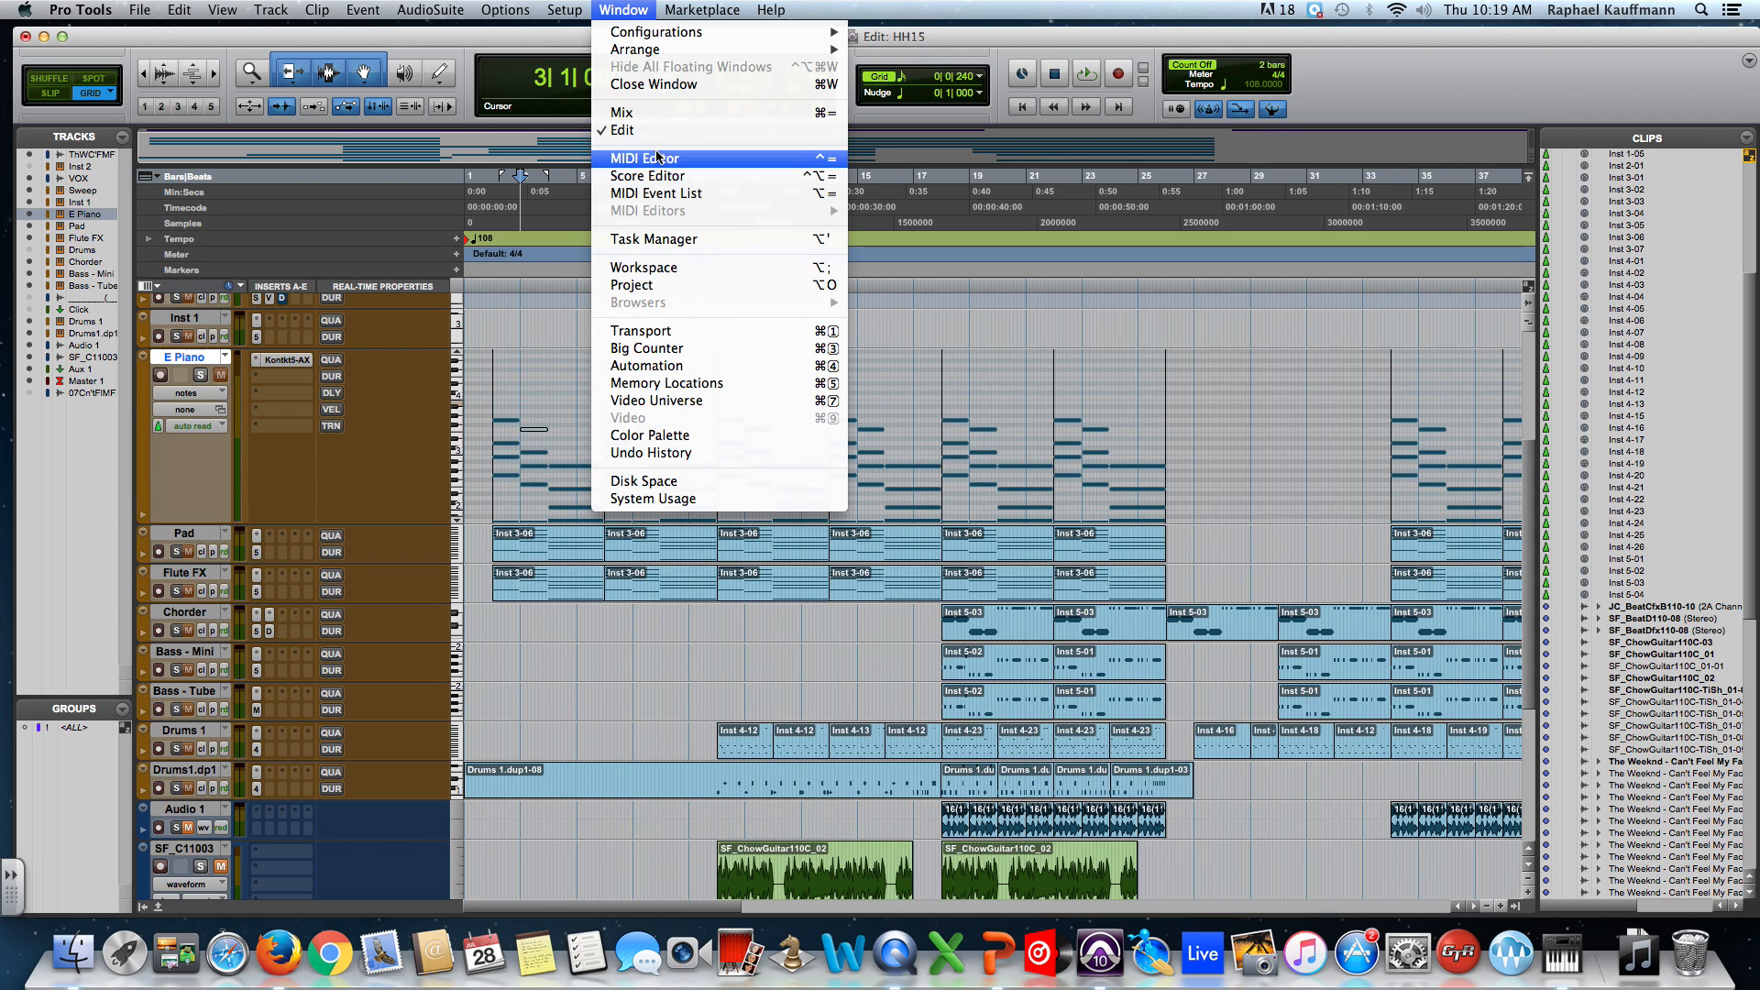
pyautogui.click(641, 158)
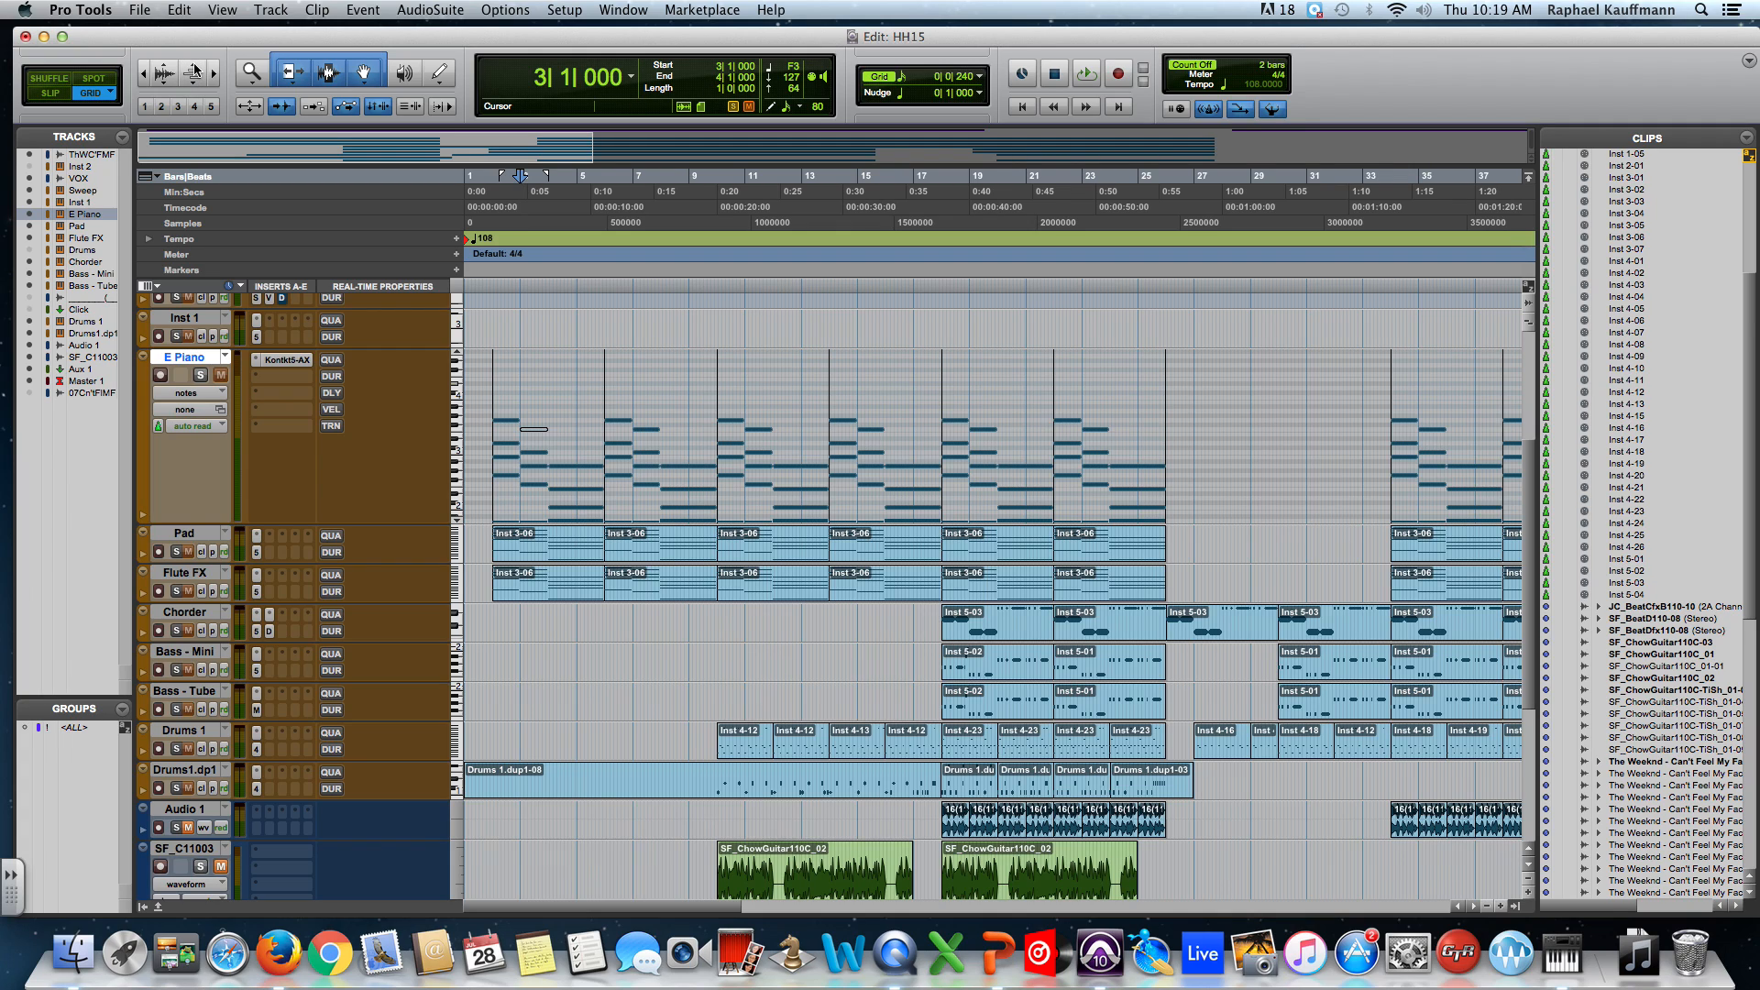
pyautogui.click(676, 456)
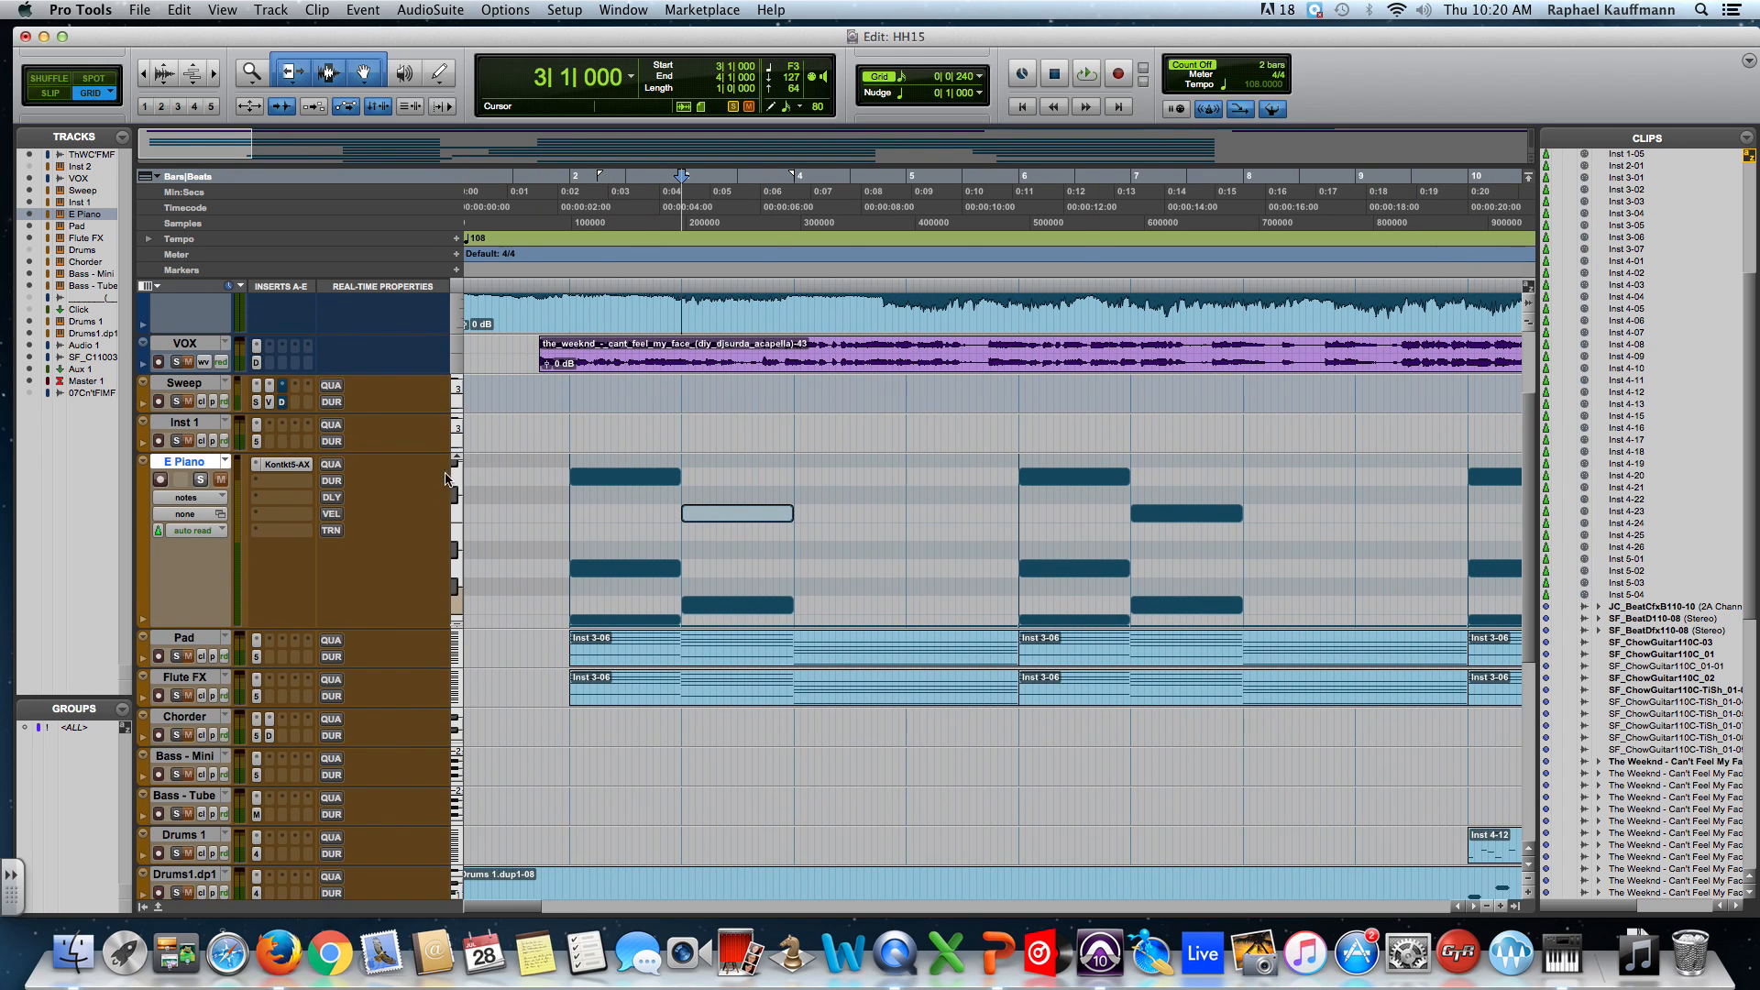
# Step: Switch the E Piano Track View back from notes to clips
pyautogui.click(196, 497)
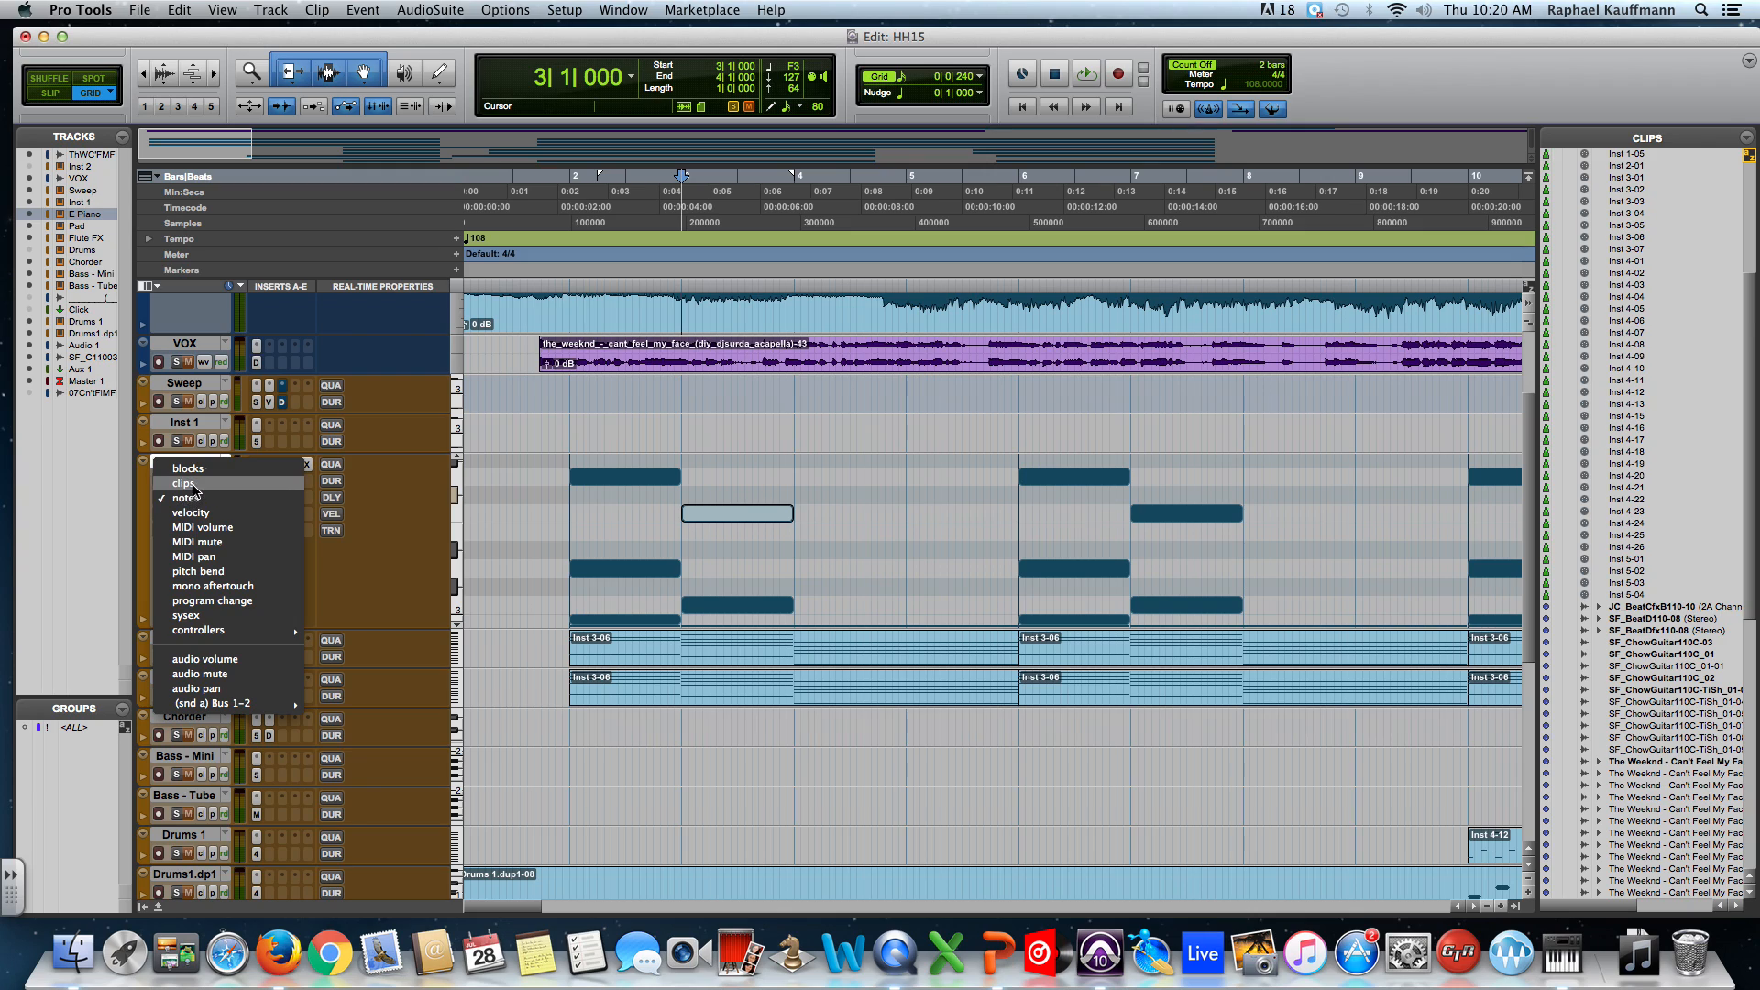
pyautogui.click(182, 482)
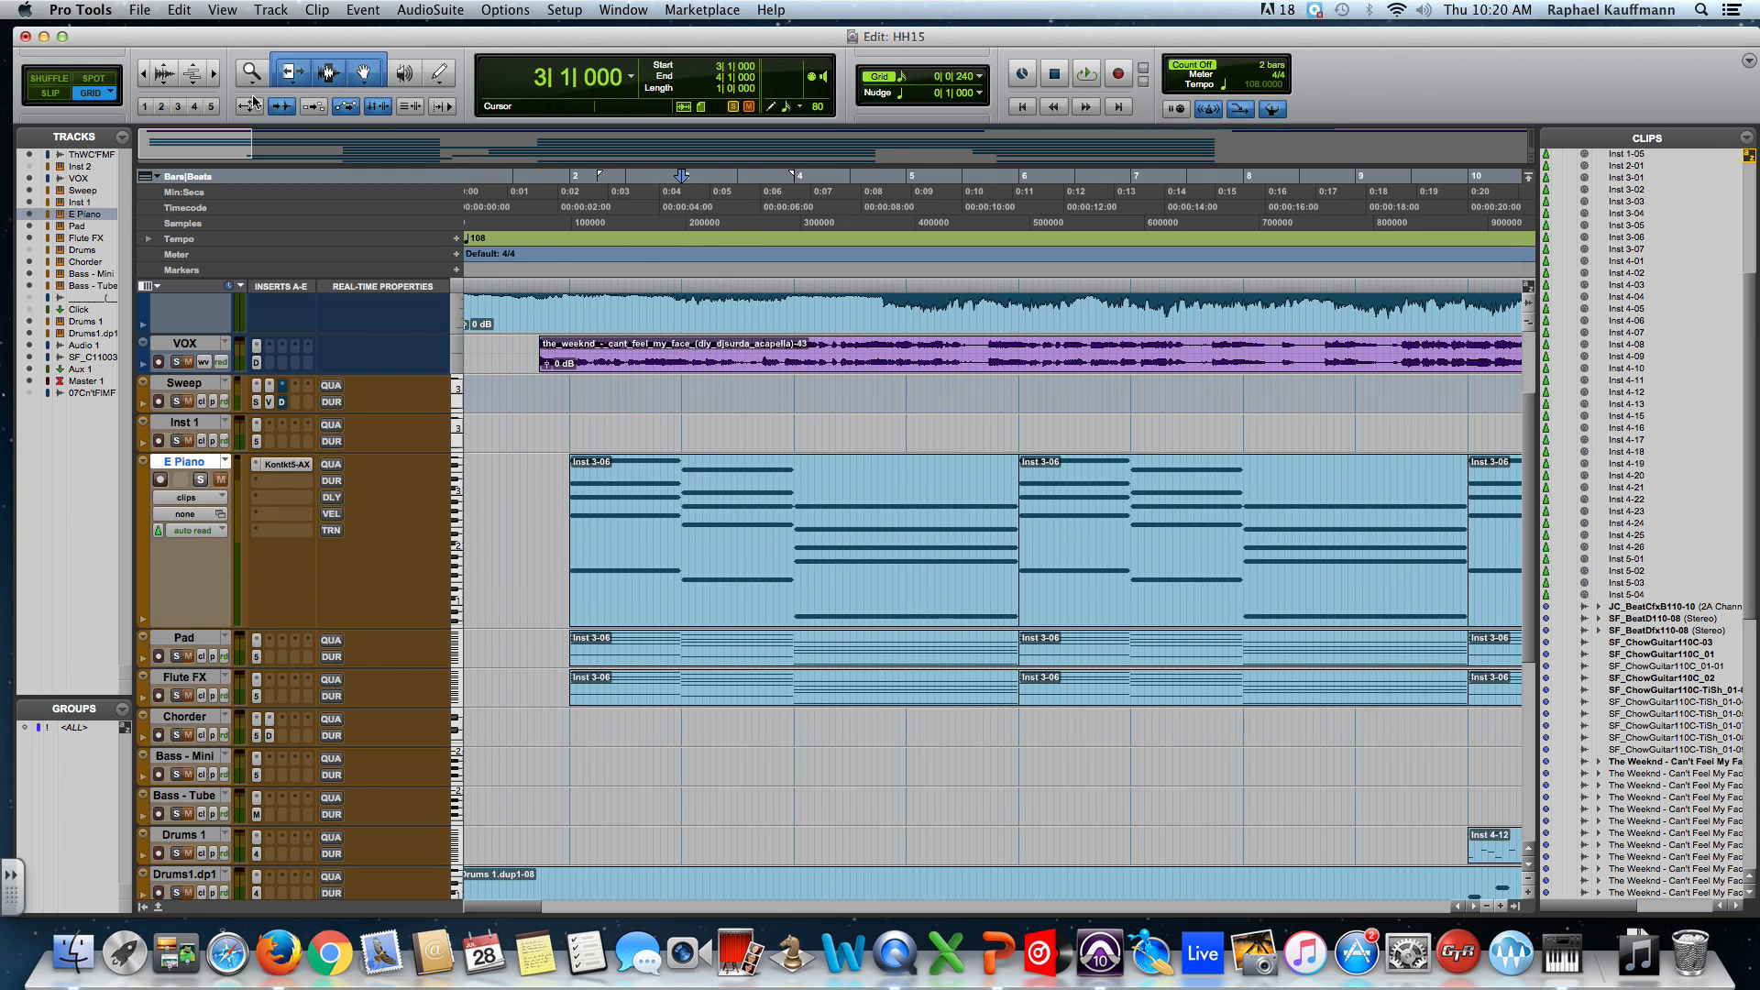